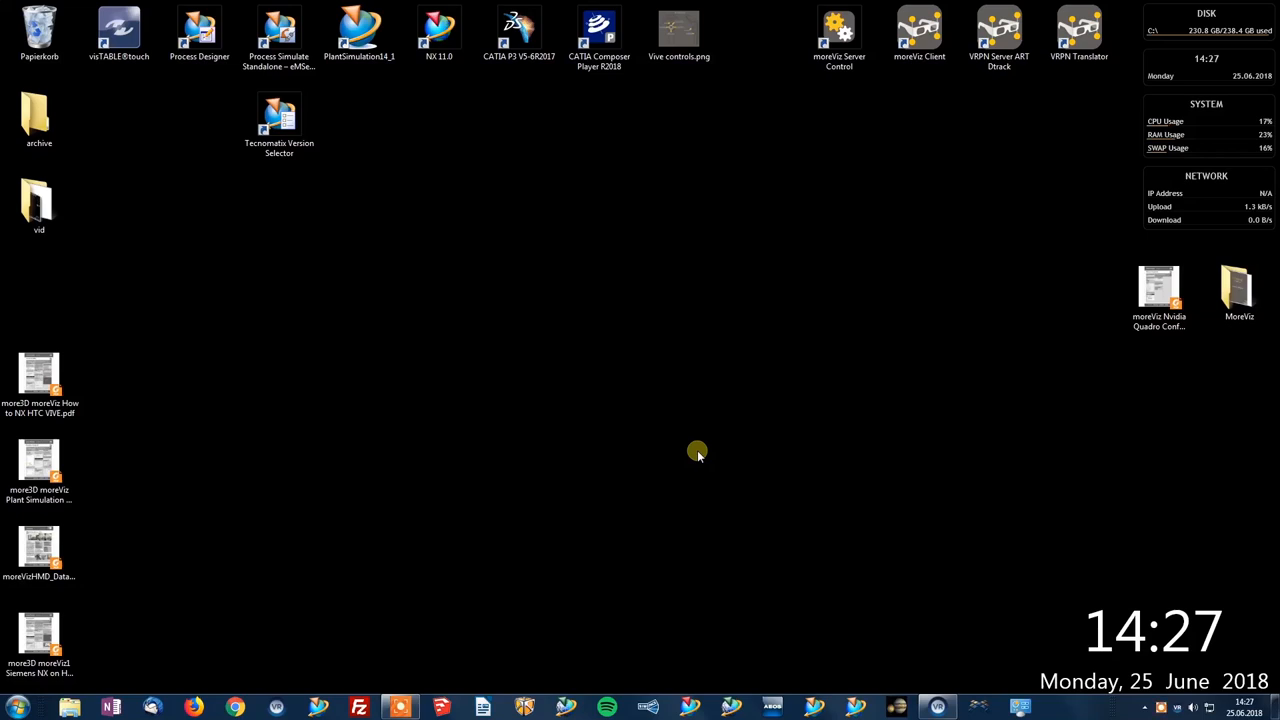
{"action": "mouse_move", "coordinate": [706, 445]}
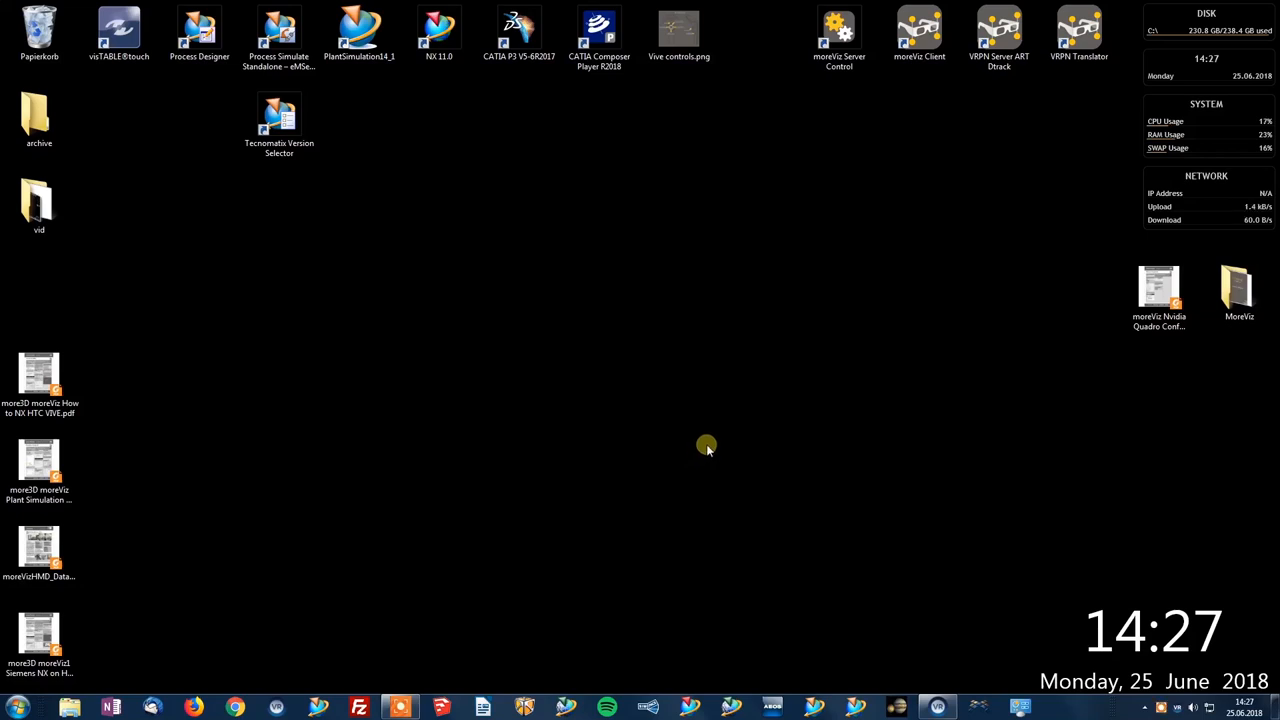
{"action": "mouse_move", "coordinate": [835, 152]}
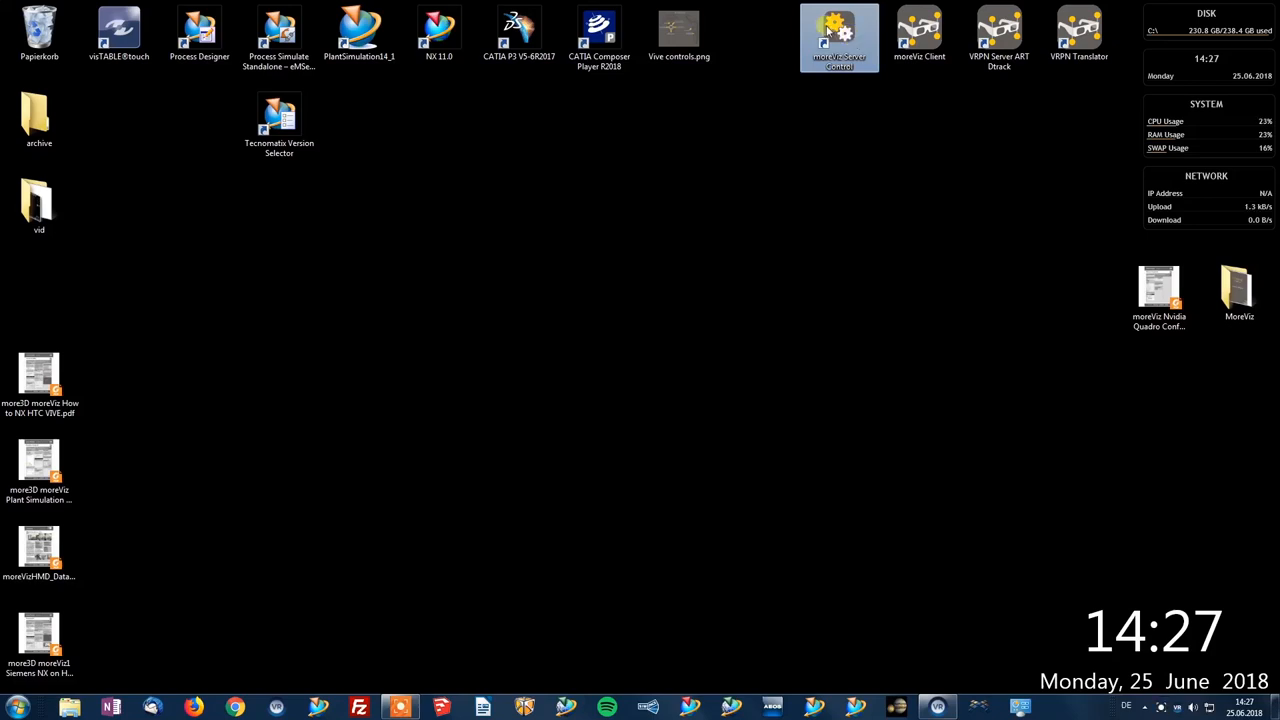
Step: Launch moreViz Server Control from its desktop shortcut
{"action": "double_click", "coordinate": [838, 37]}
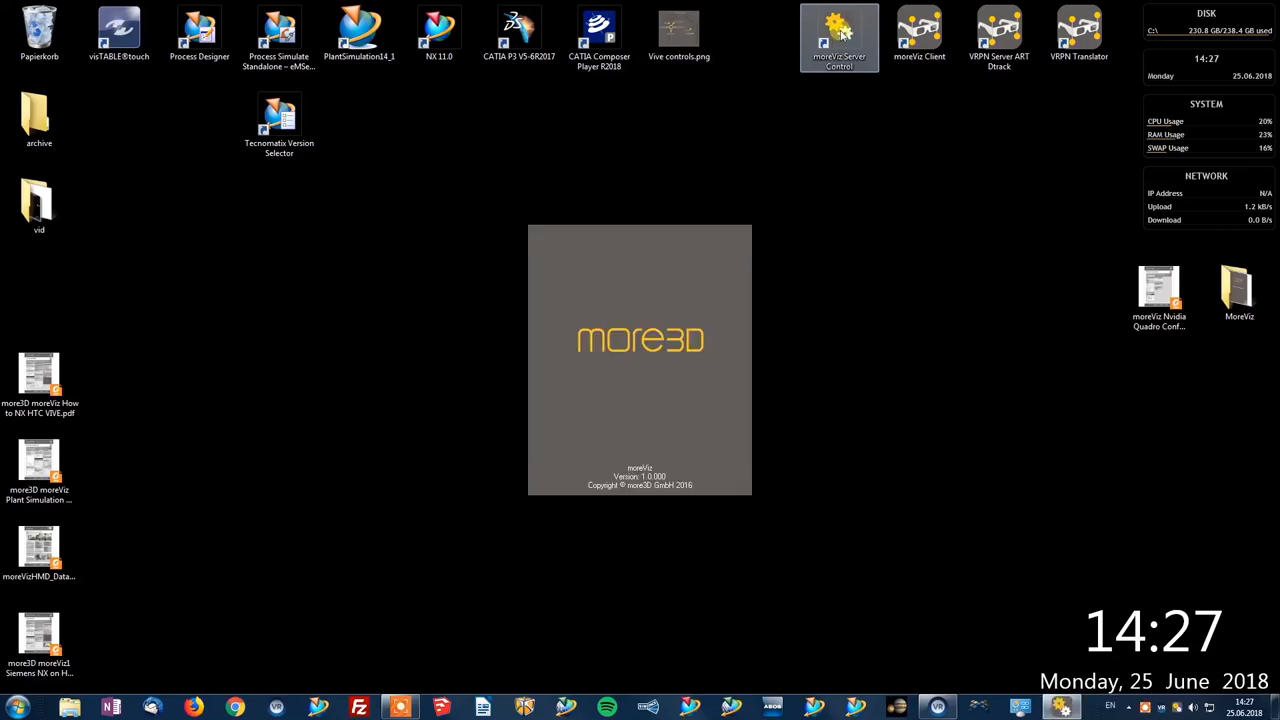
{"action": "mouse_move", "coordinate": [1007, 463]}
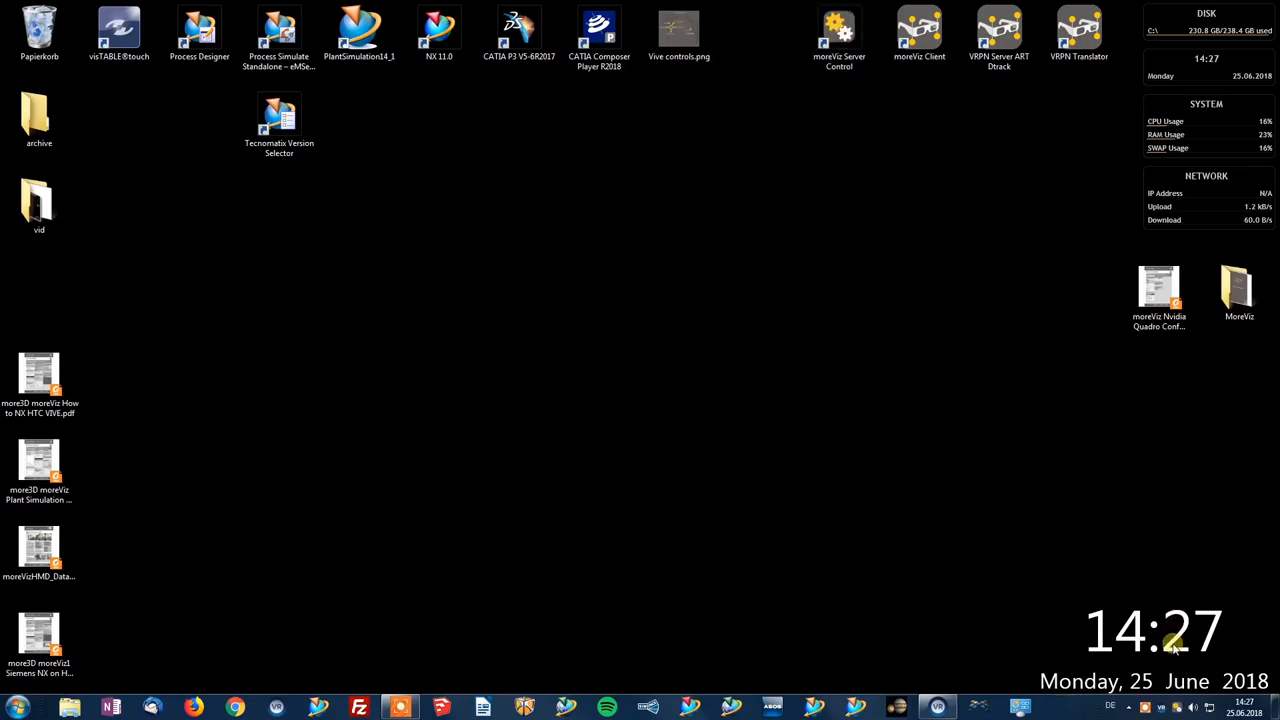
{"action": "mouse_move", "coordinate": [1183, 707]}
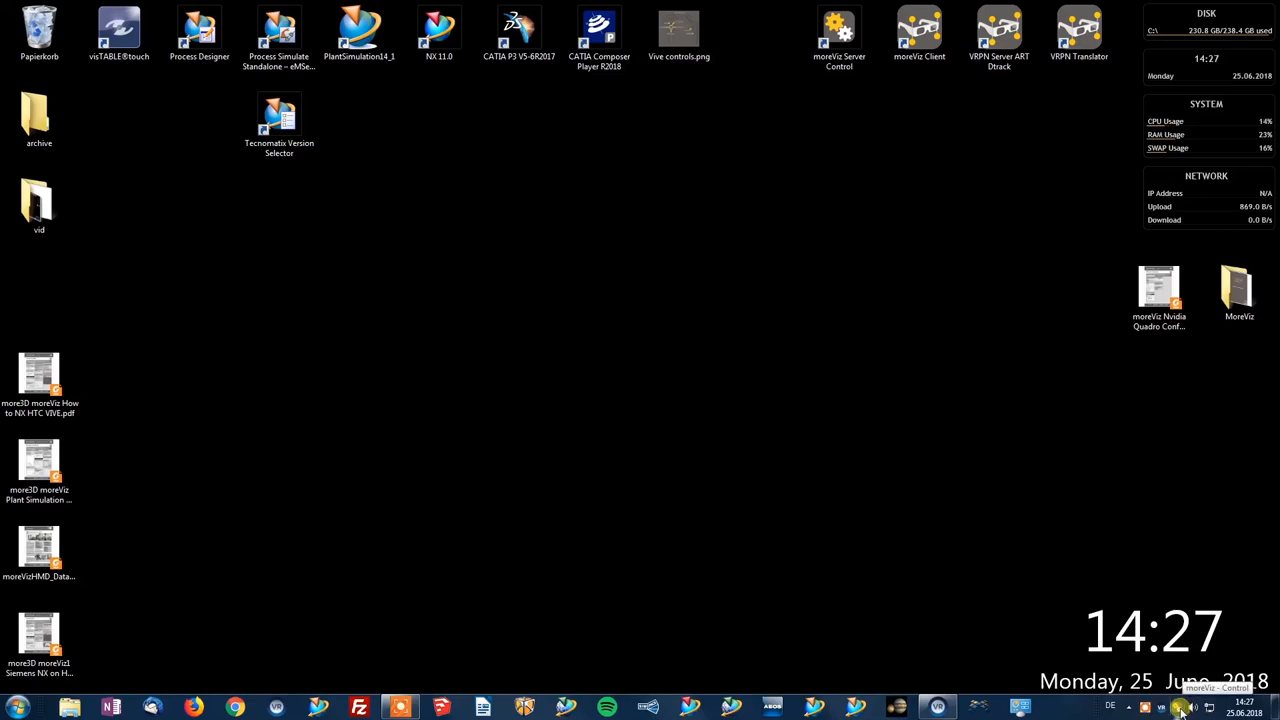
Step: From the tray icon's Properties, choose Shared Memory as the connection type and apply it
{"action": "right_click", "coordinate": [1182, 707]}
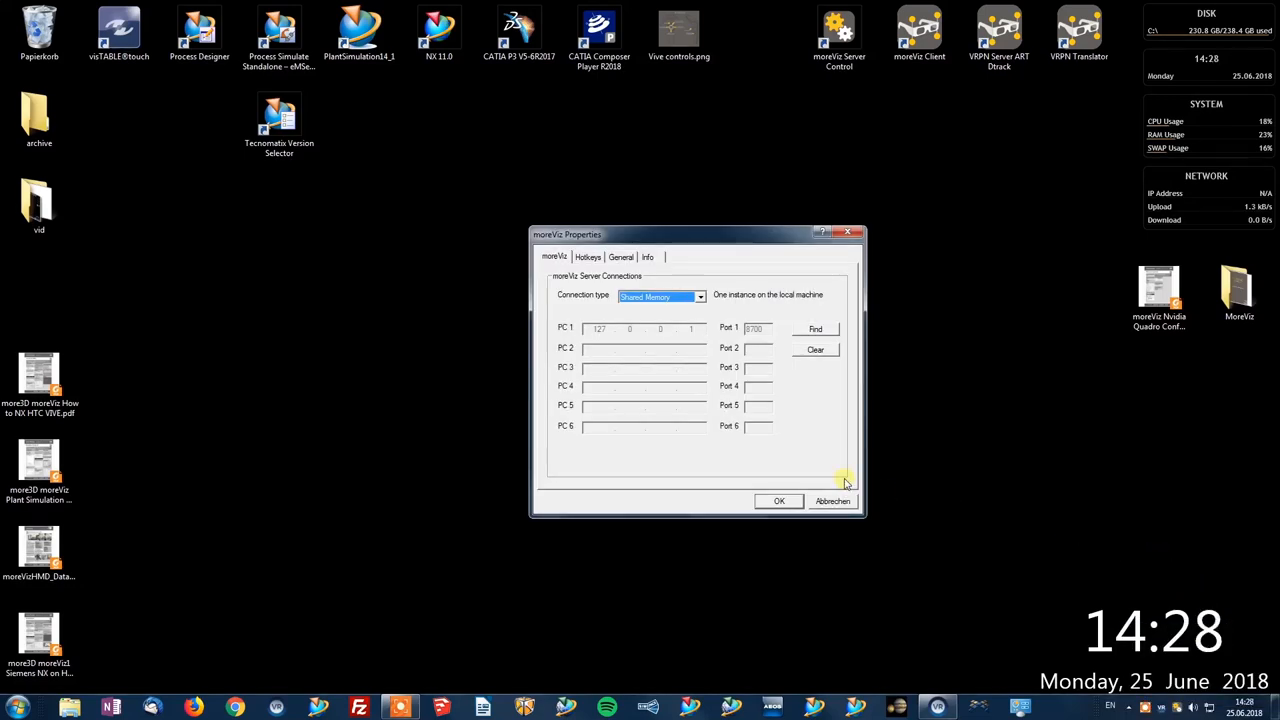
{"action": "mouse_move", "coordinate": [703, 315]}
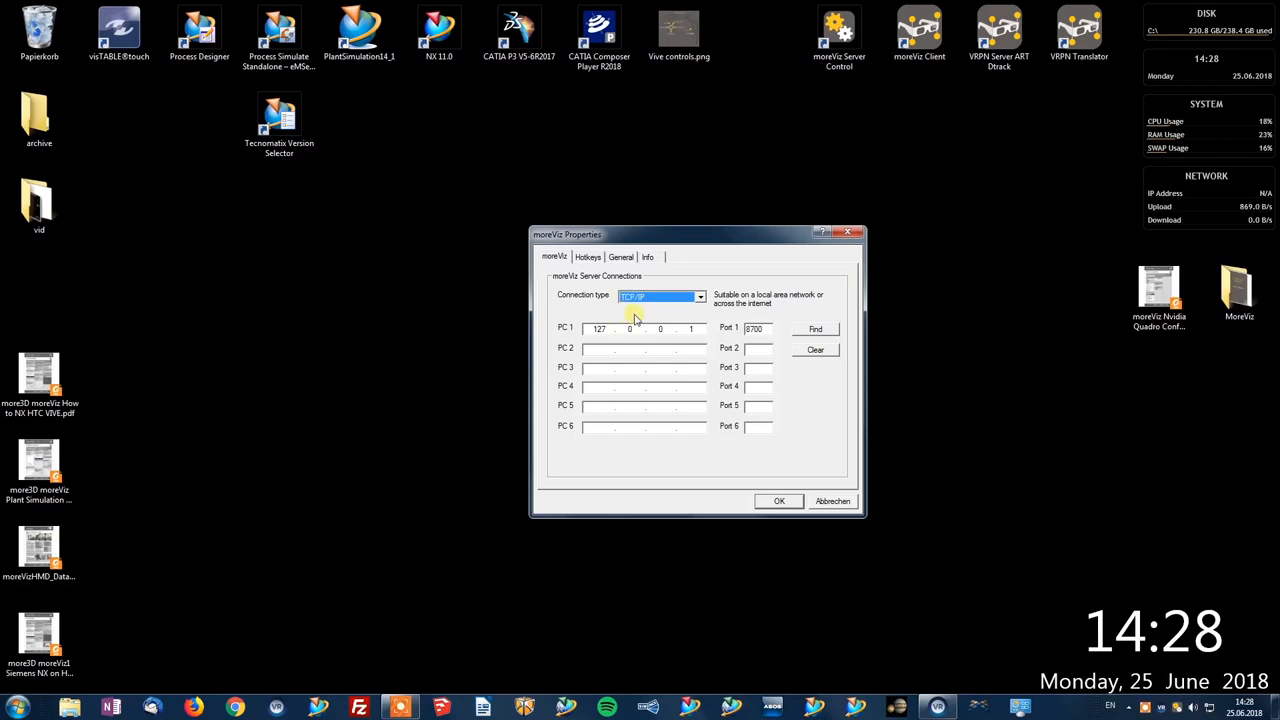
{"action": "left_click", "coordinate": [600, 328]}
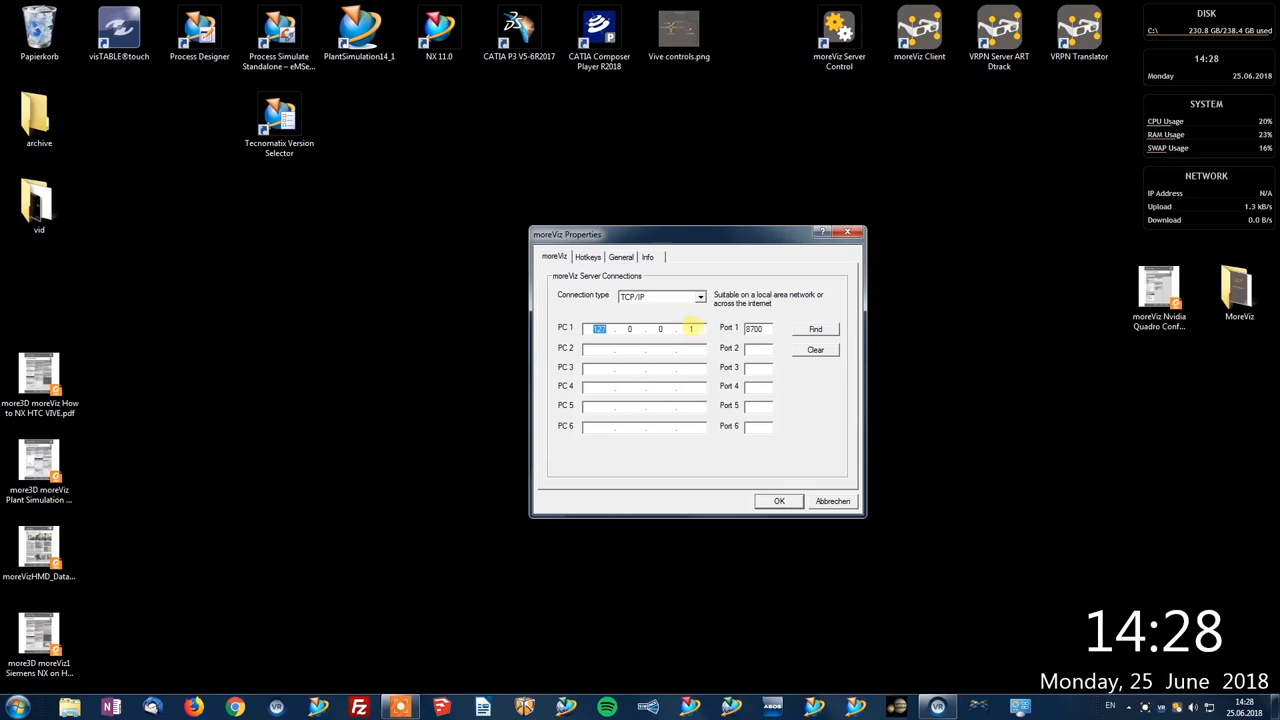
{"action": "left_click", "coordinate": [700, 296]}
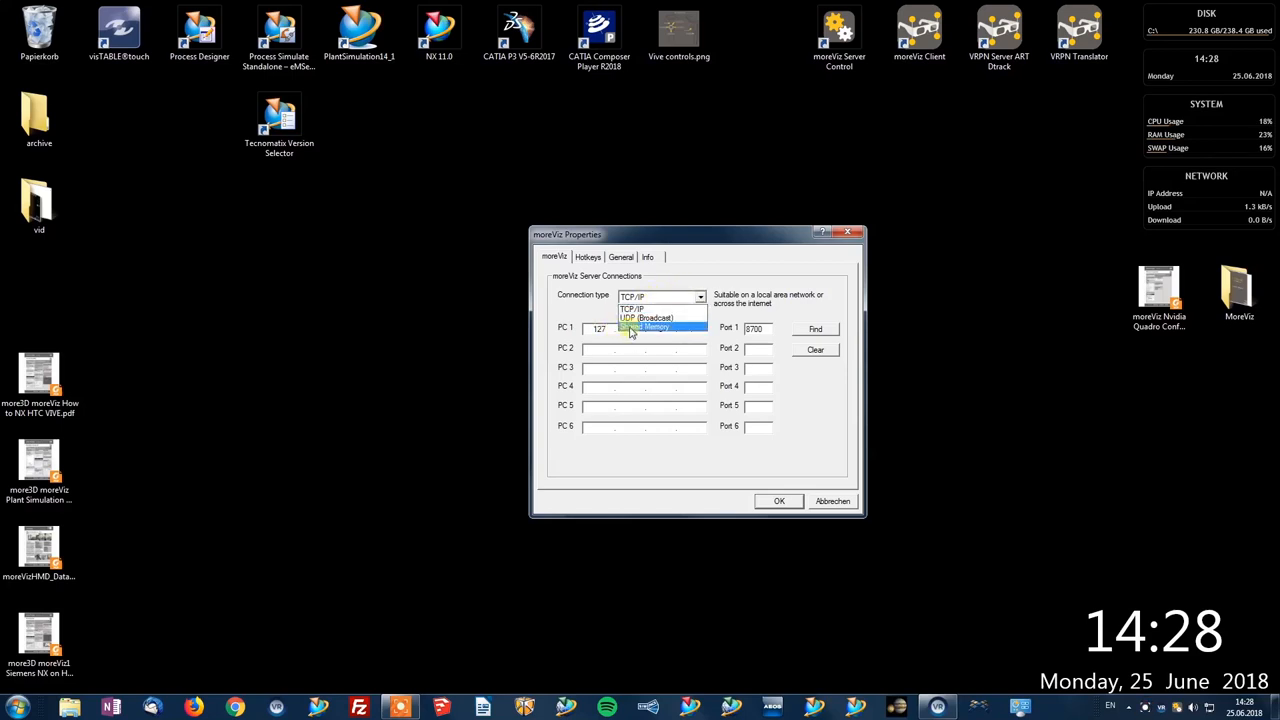
{"action": "left_click", "coordinate": [657, 328]}
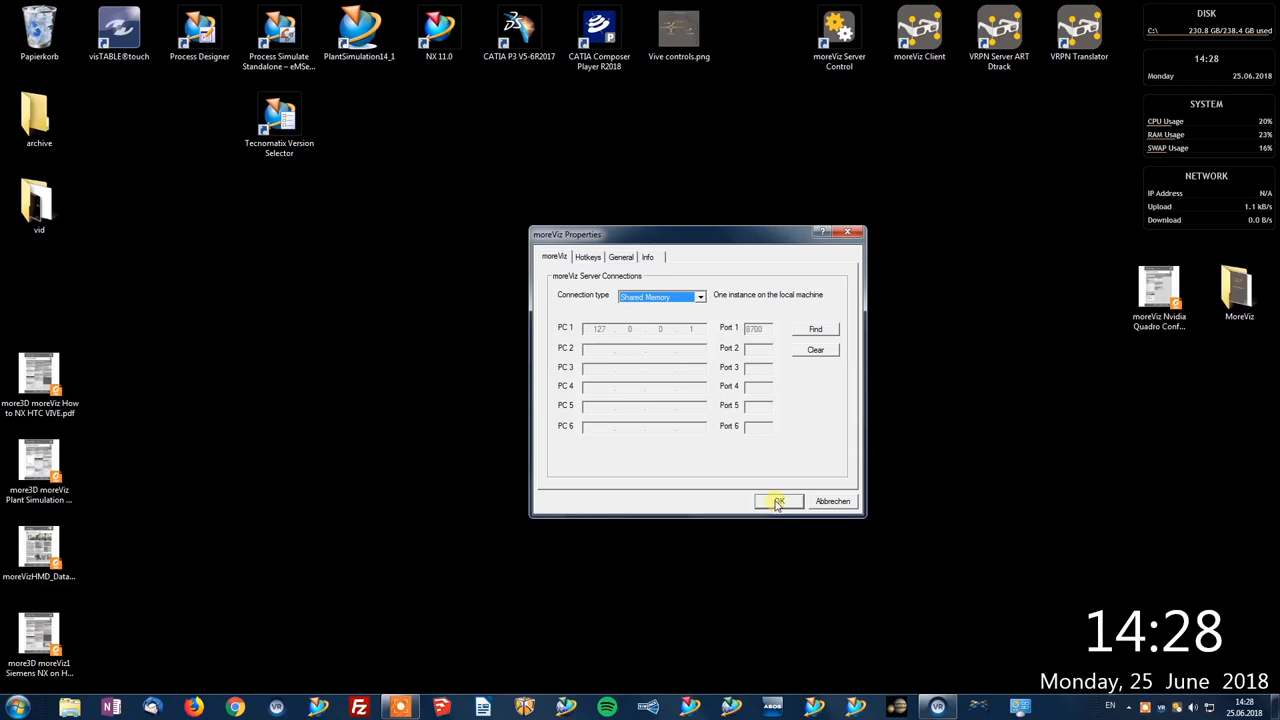
{"action": "left_click", "coordinate": [779, 501]}
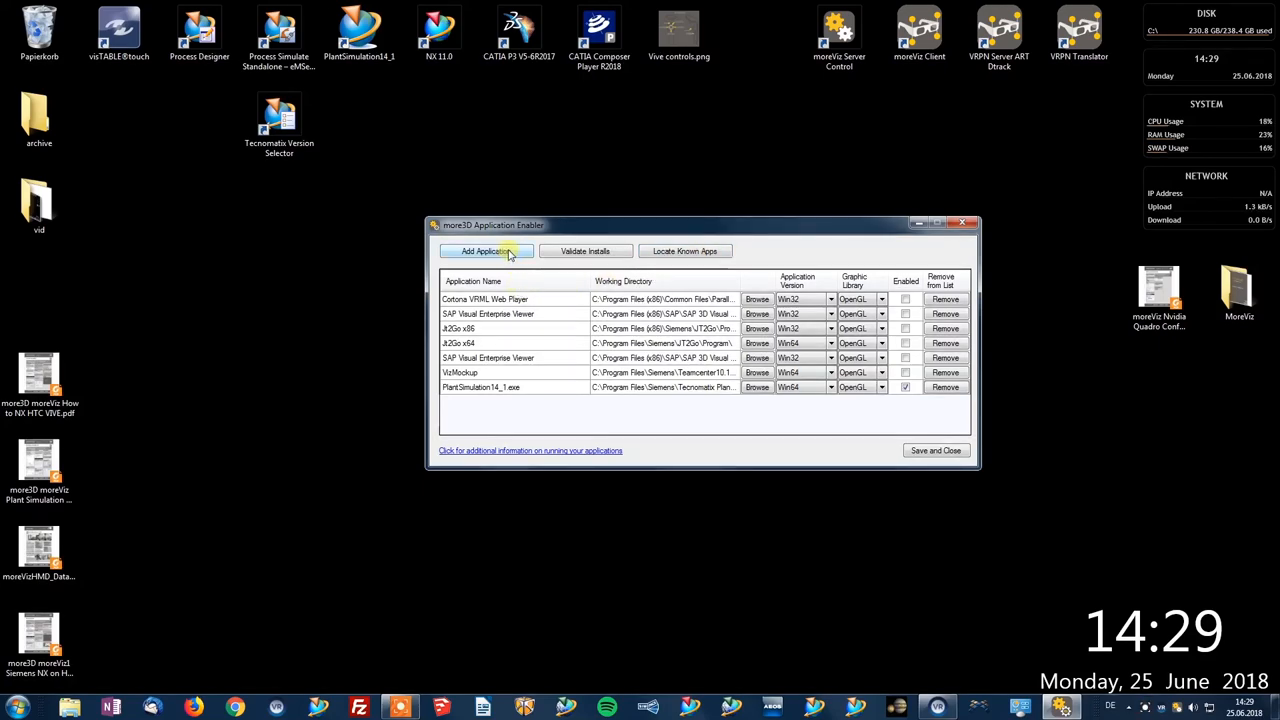
Step: Begin adding an application and look up the NX 11.0 shortcut's install path
{"action": "left_click", "coordinate": [486, 251]}
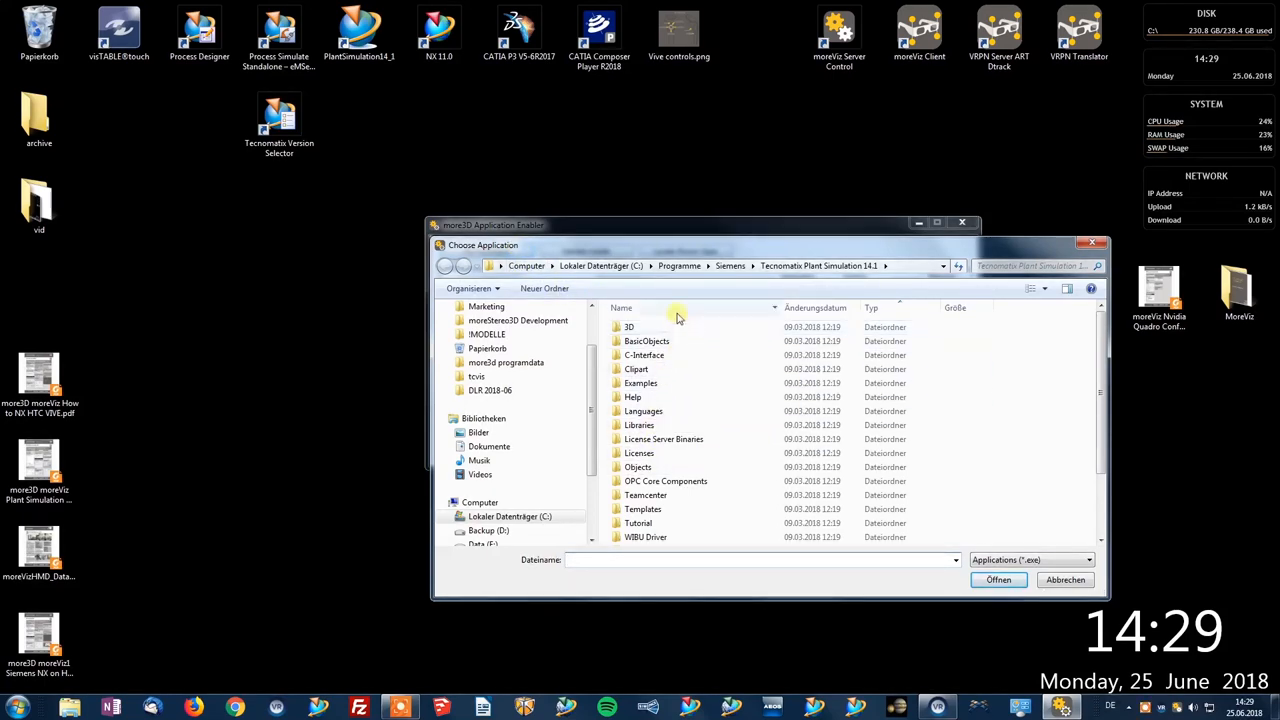
{"action": "mouse_move", "coordinate": [600, 160]}
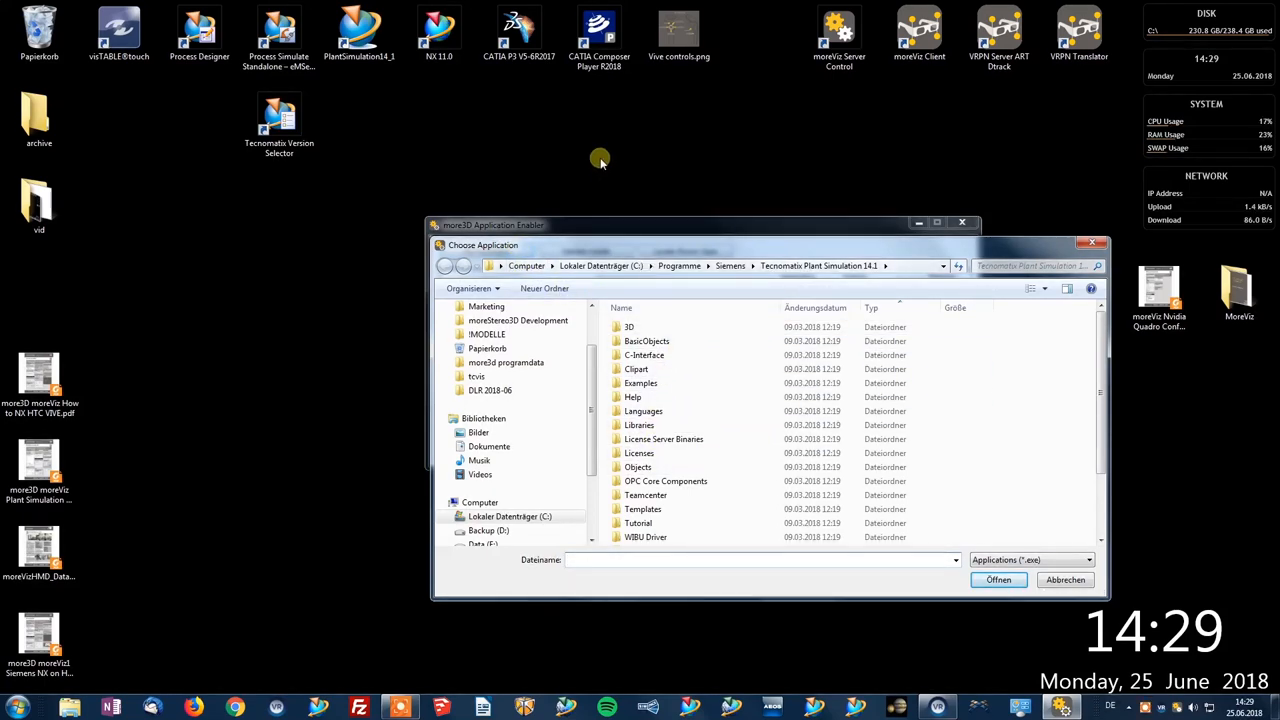
{"action": "right_click", "coordinate": [438, 30]}
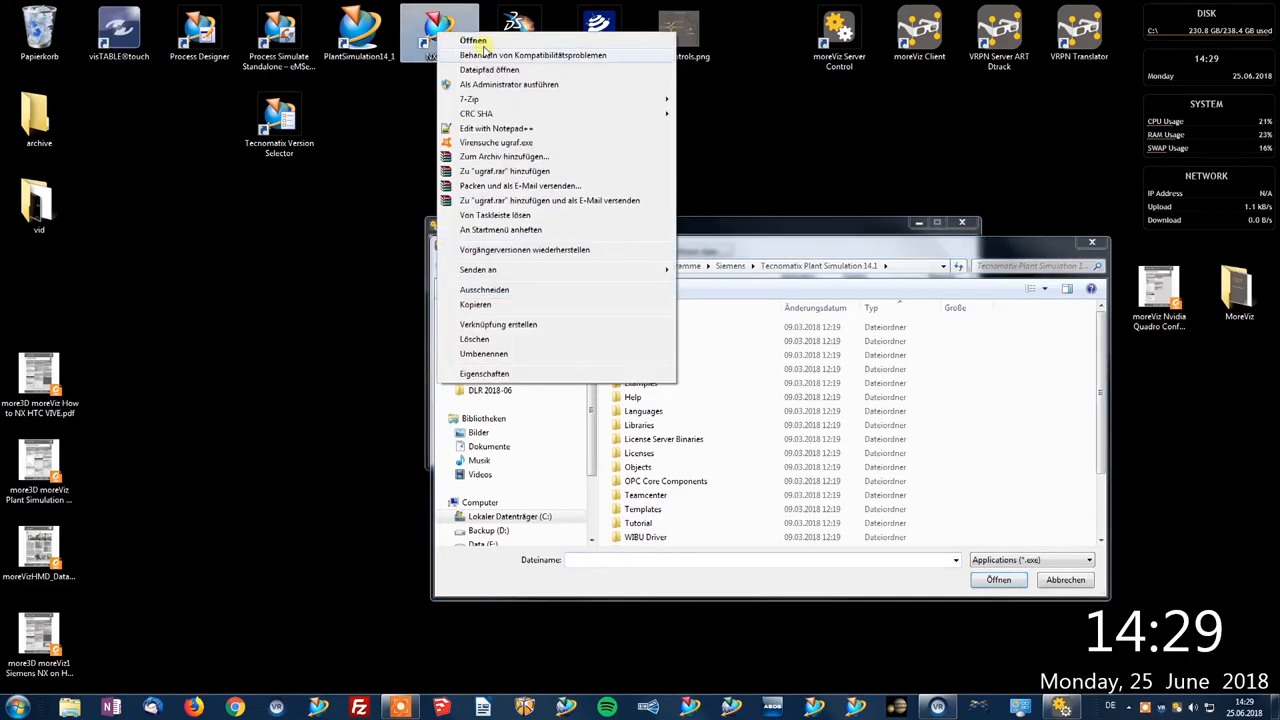
{"action": "left_click", "coordinate": [484, 373]}
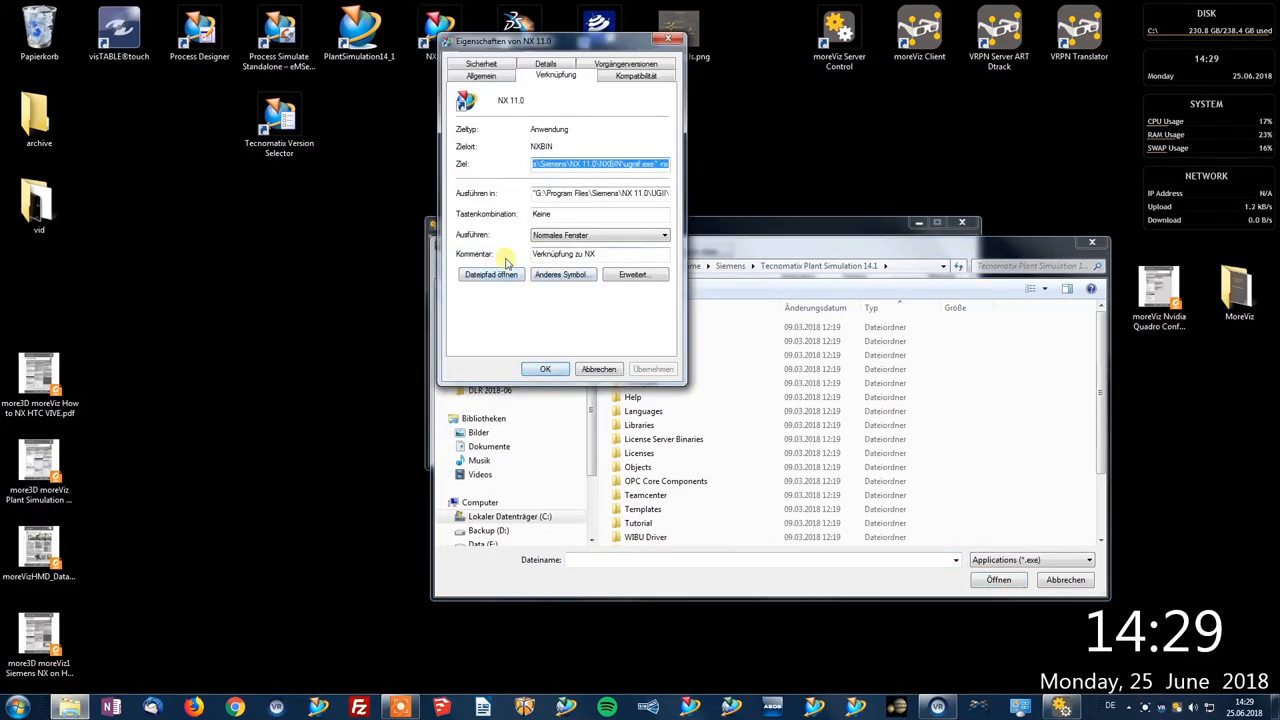
{"action": "left_click", "coordinate": [490, 274]}
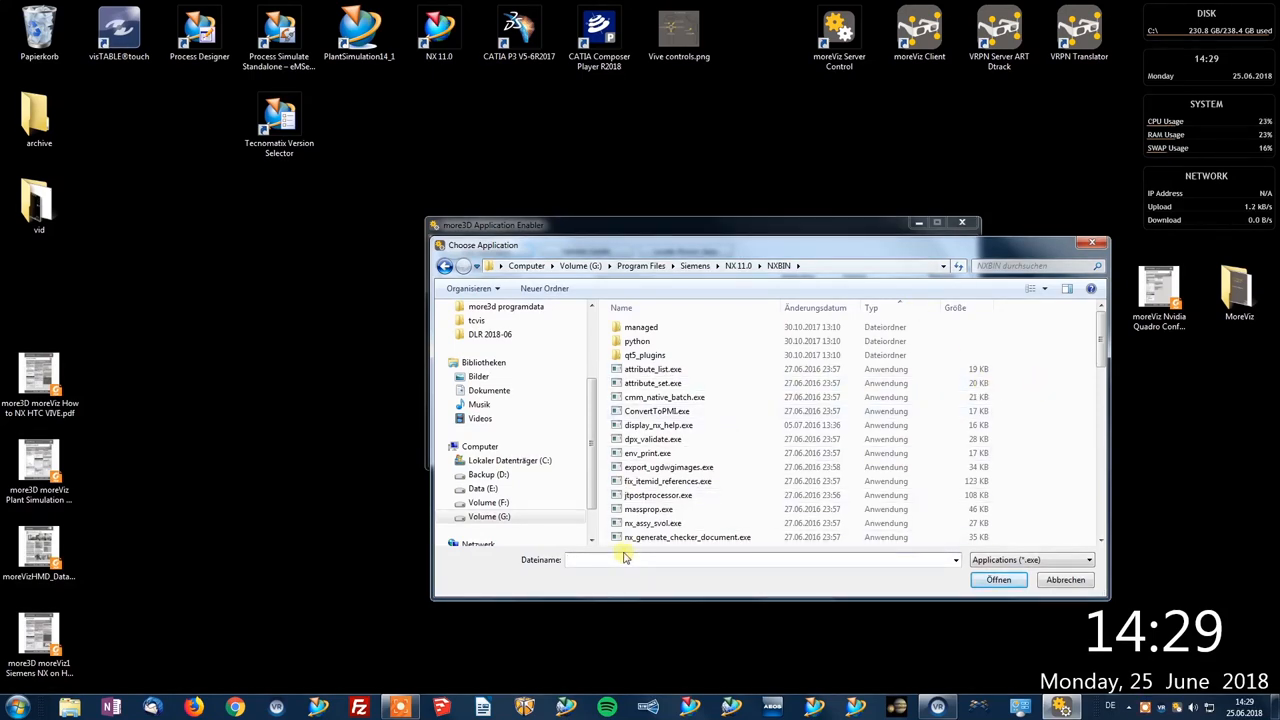
Step: Select ugraf.exe from the NX 11.0 NXBIN folder as the new application
{"action": "type", "text": "ugraf"}
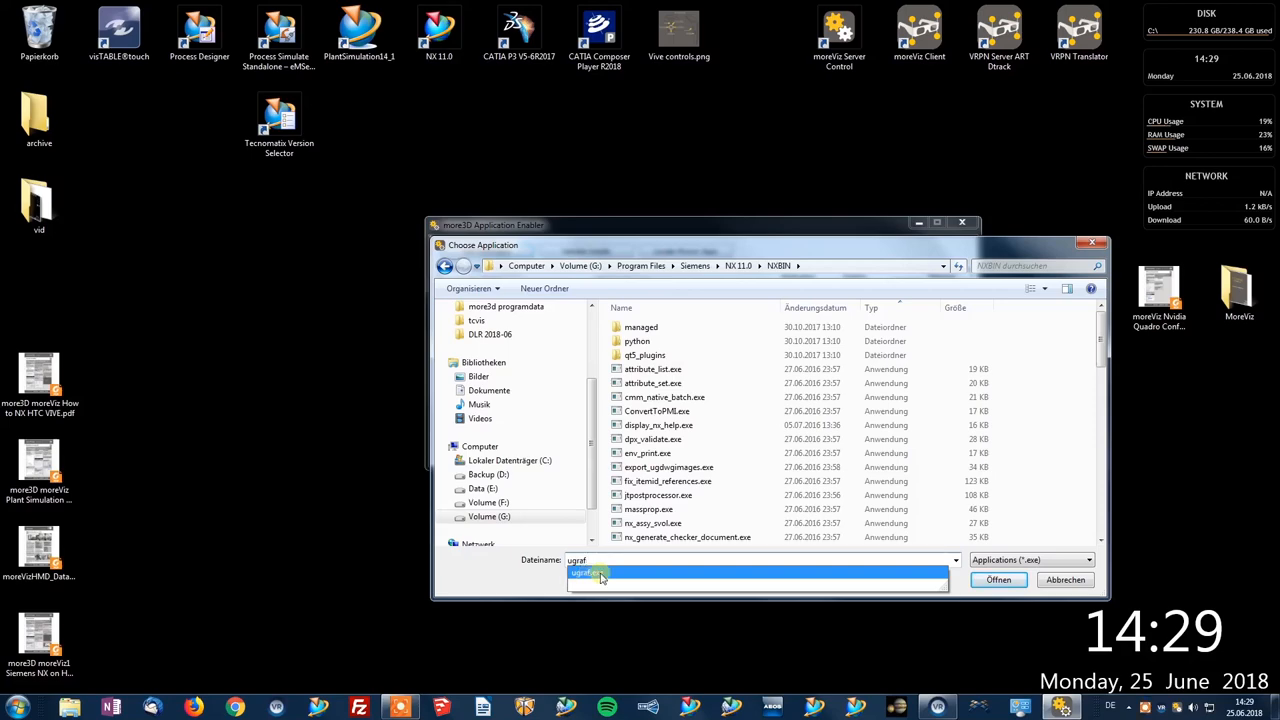
{"action": "left_click", "coordinate": [998, 580]}
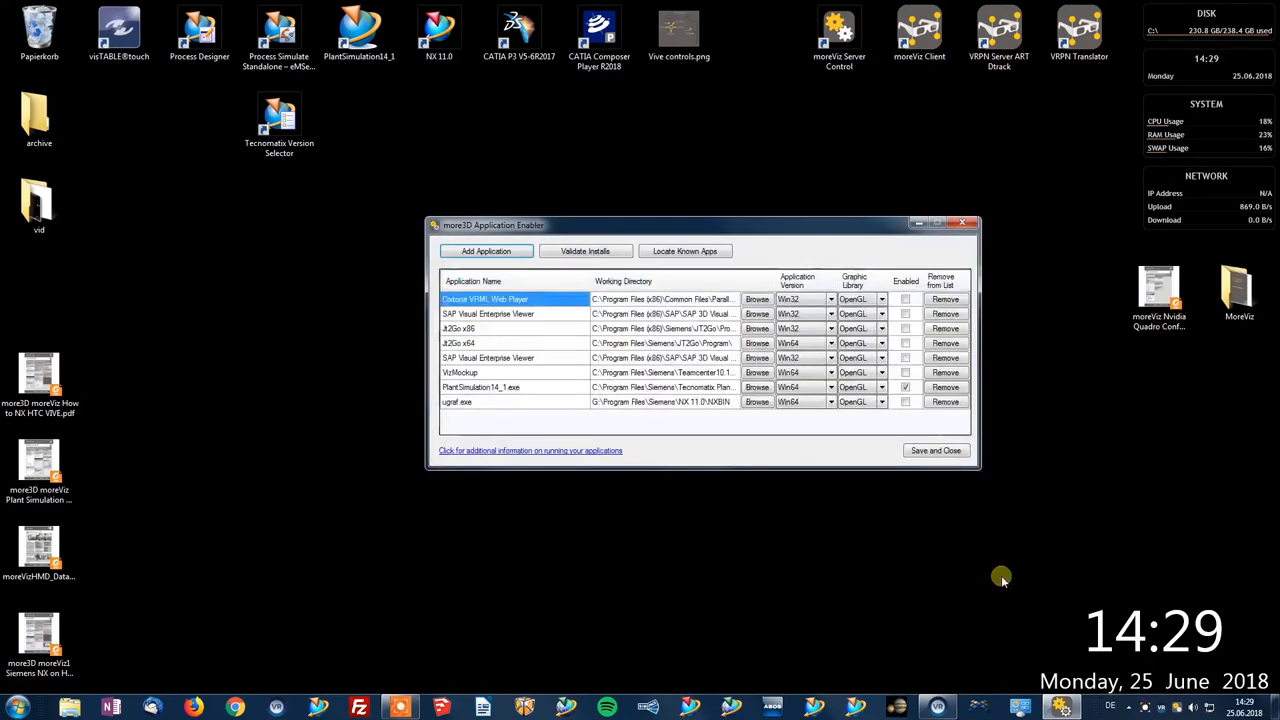
{"action": "mouse_move", "coordinate": [860, 440]}
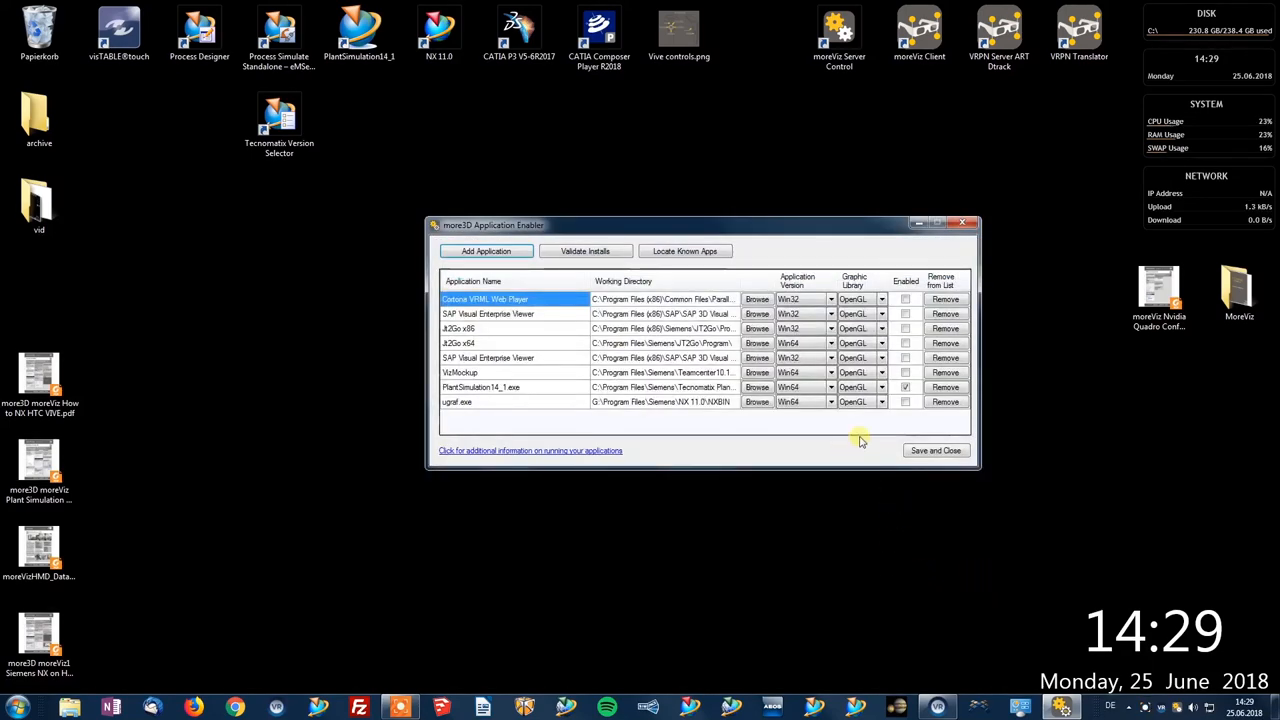
Step: Enable ugraf.exe with PlantSimulation14_1.exe kept ticked, then save and close the list
{"action": "left_click", "coordinate": [905, 401]}
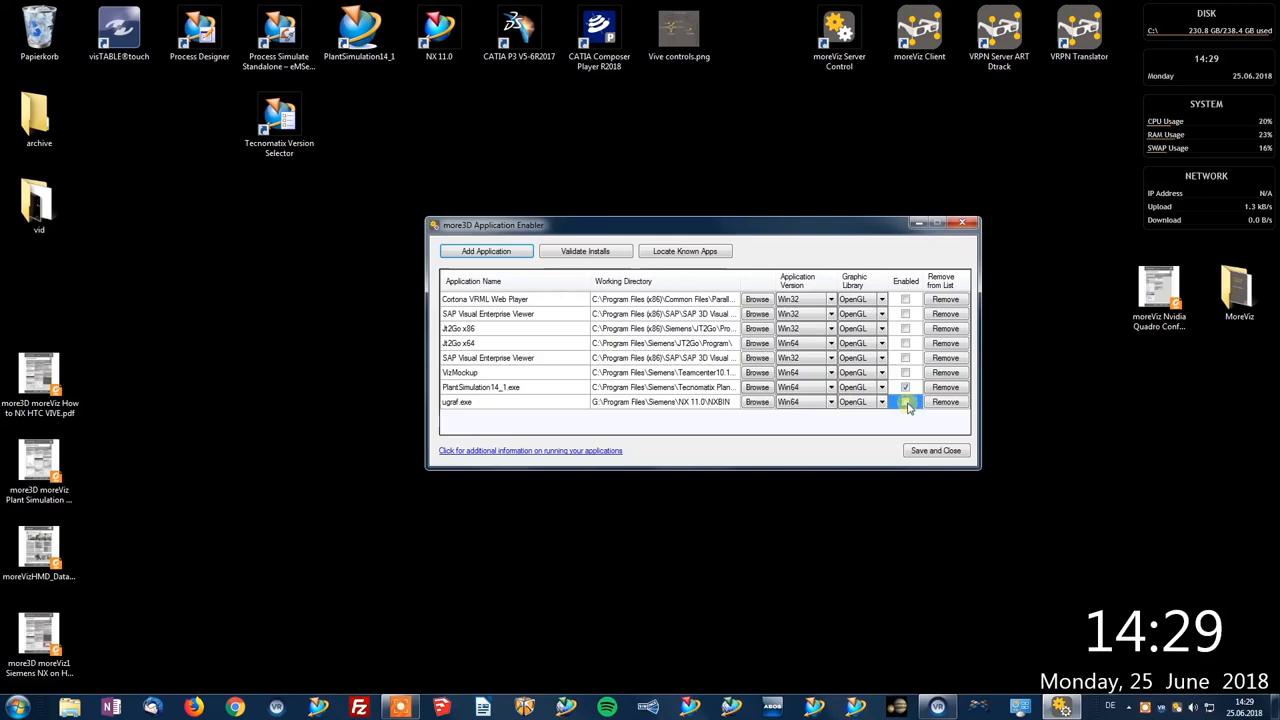
{"action": "left_click", "coordinate": [905, 401]}
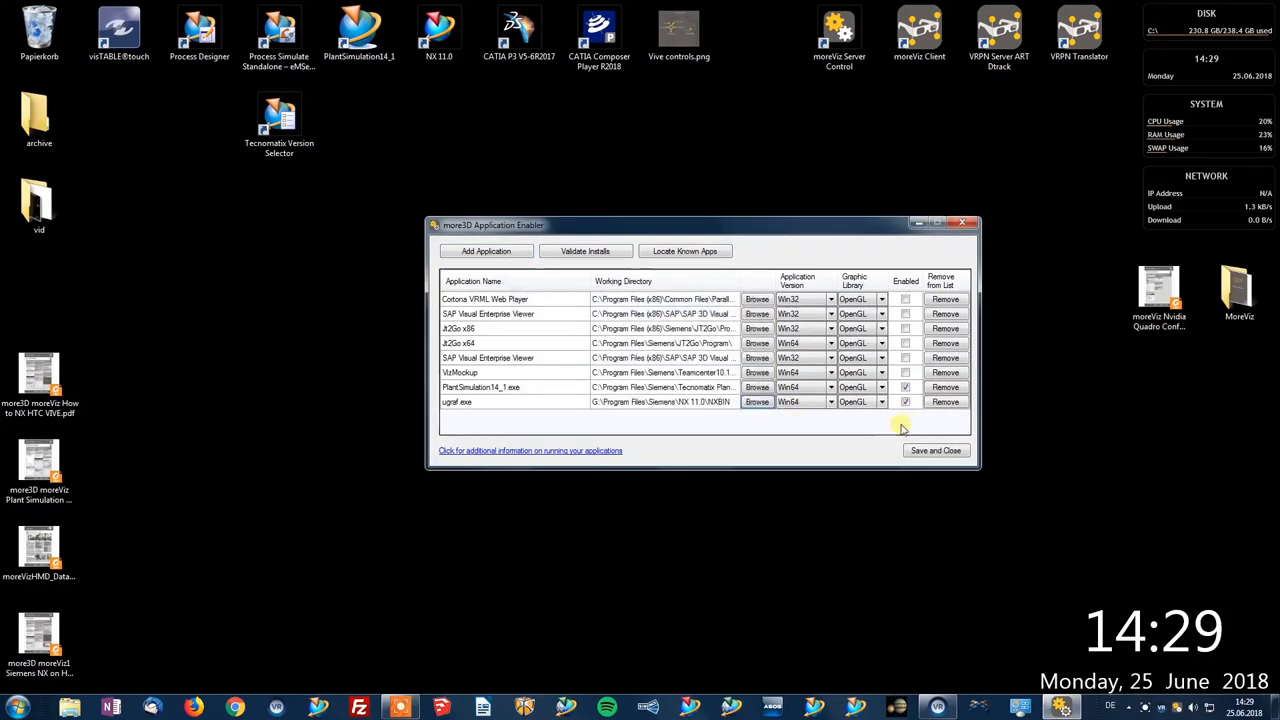
{"action": "left_click", "coordinate": [905, 387]}
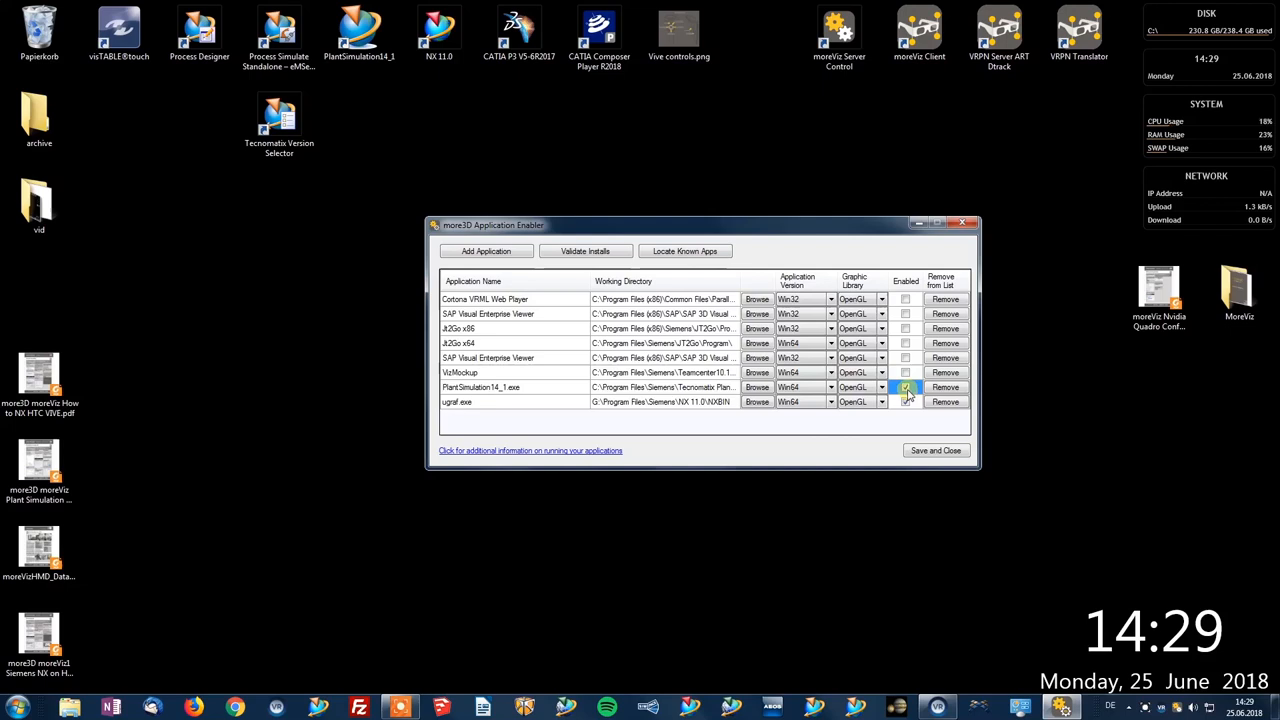
{"action": "left_click", "coordinate": [905, 401]}
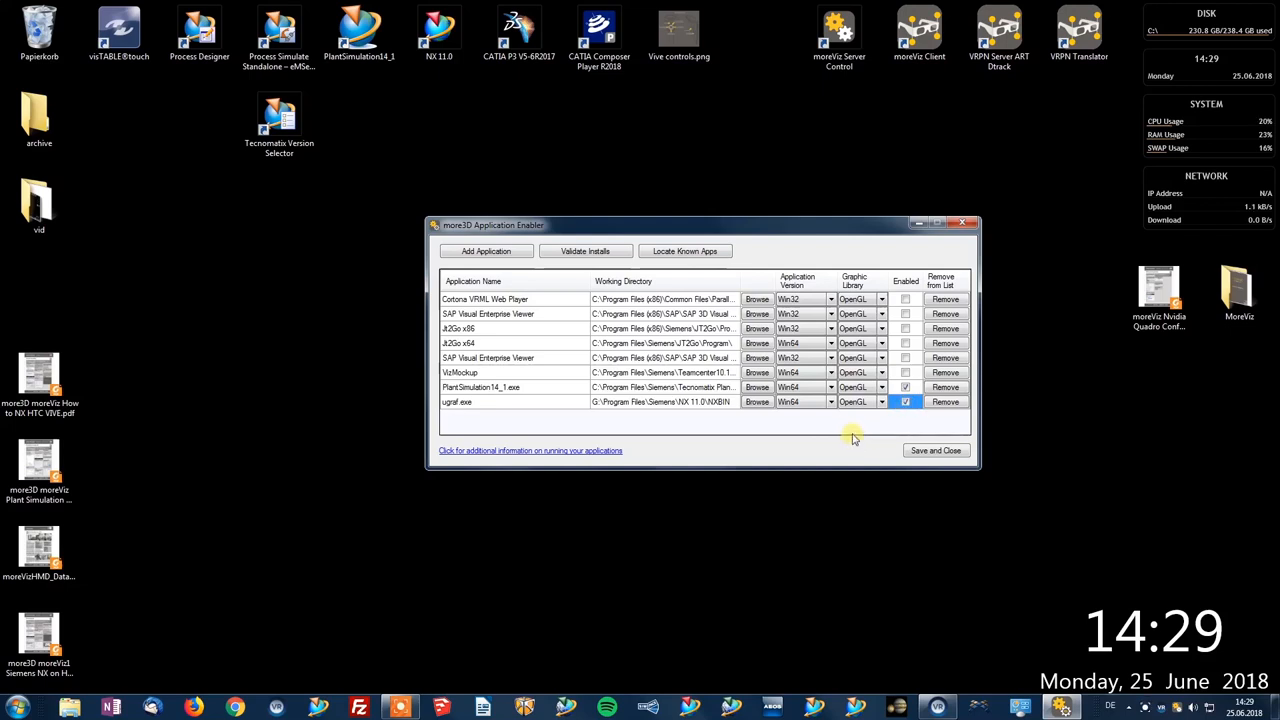
{"action": "left_click", "coordinate": [514, 387]}
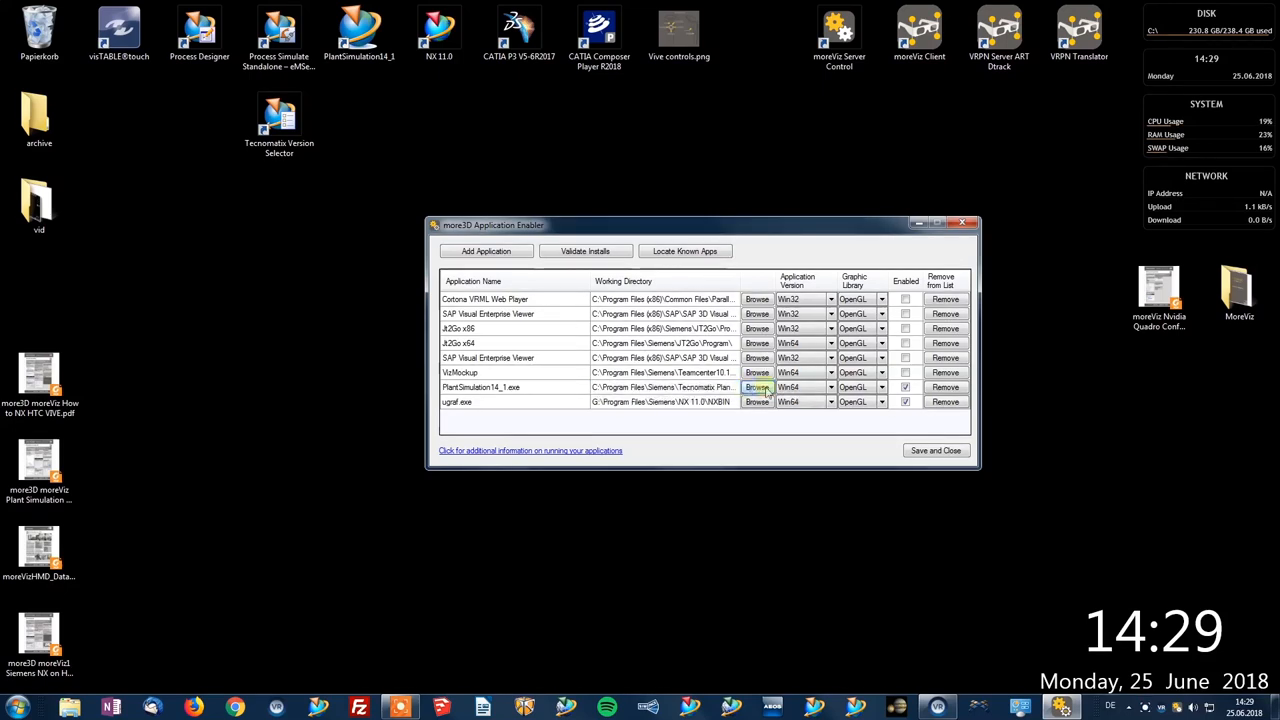
{"action": "left_click", "coordinate": [905, 401]}
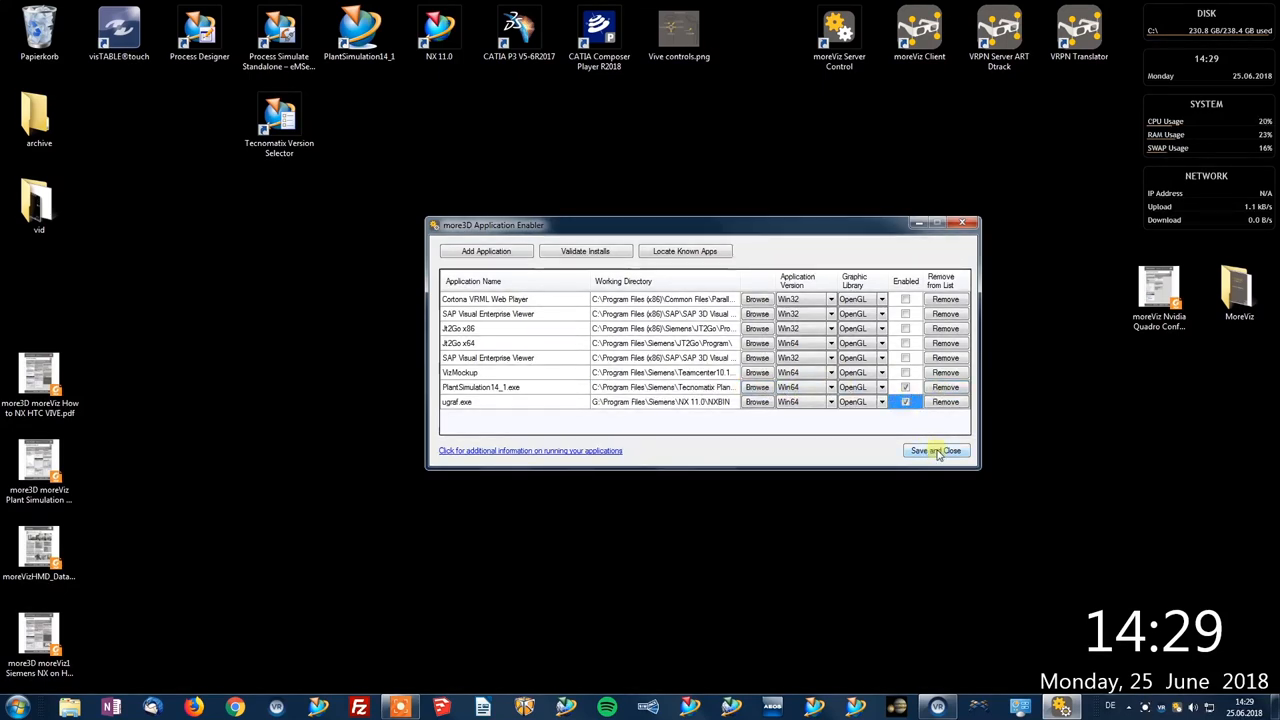
{"action": "left_click", "coordinate": [936, 450]}
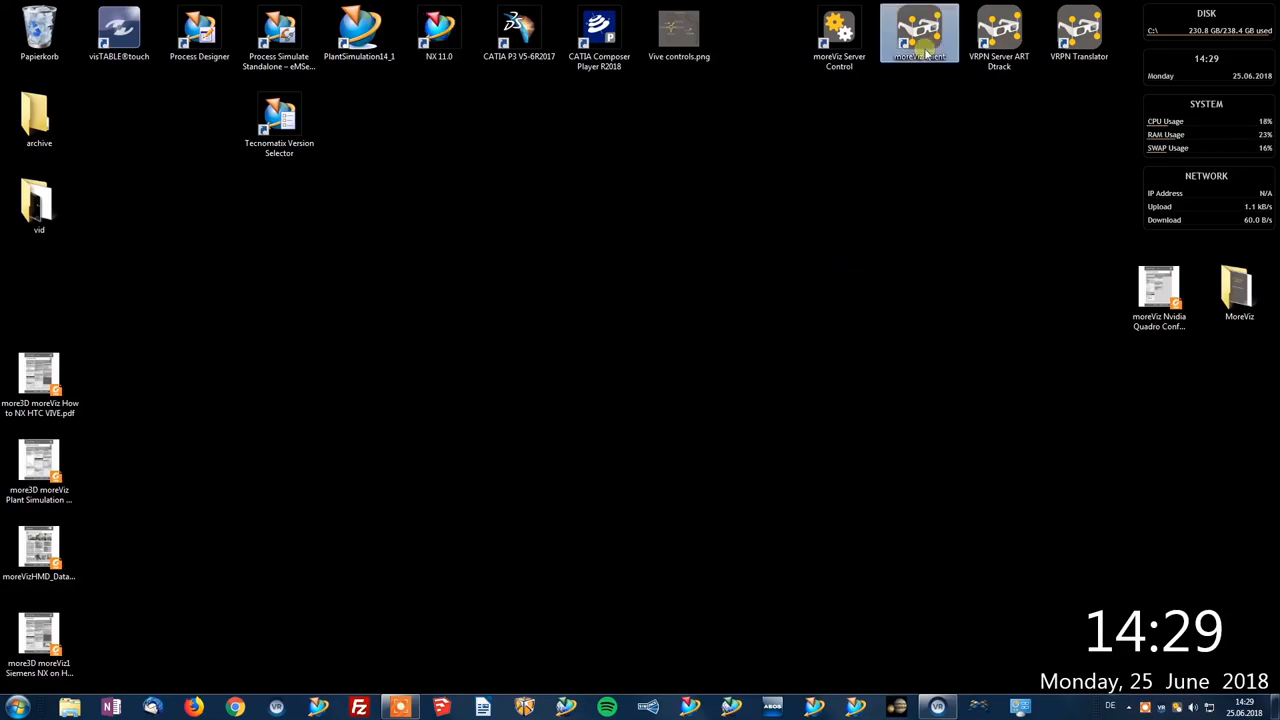
Step: Start moreViz Client and bring up General Settings from the viewer's context menu
{"action": "double_click", "coordinate": [918, 33]}
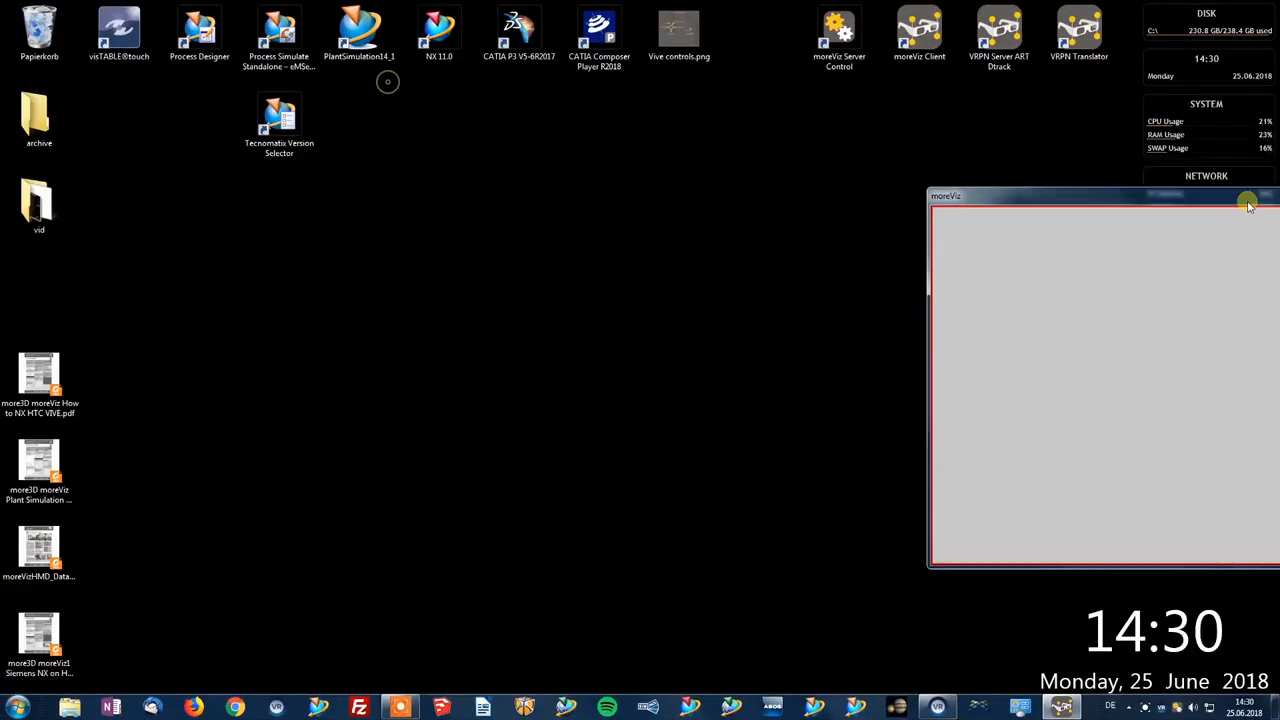
{"action": "right_click", "coordinate": [855, 203]}
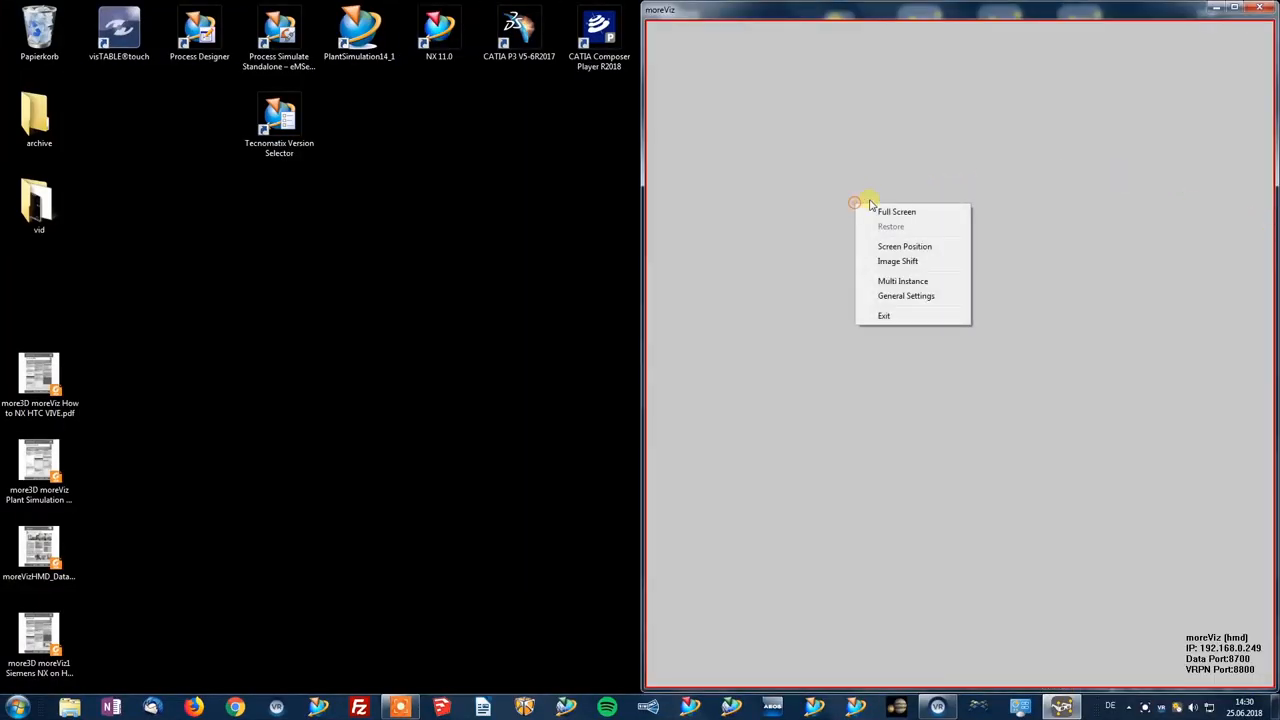
{"action": "mouse_move", "coordinate": [905, 296]}
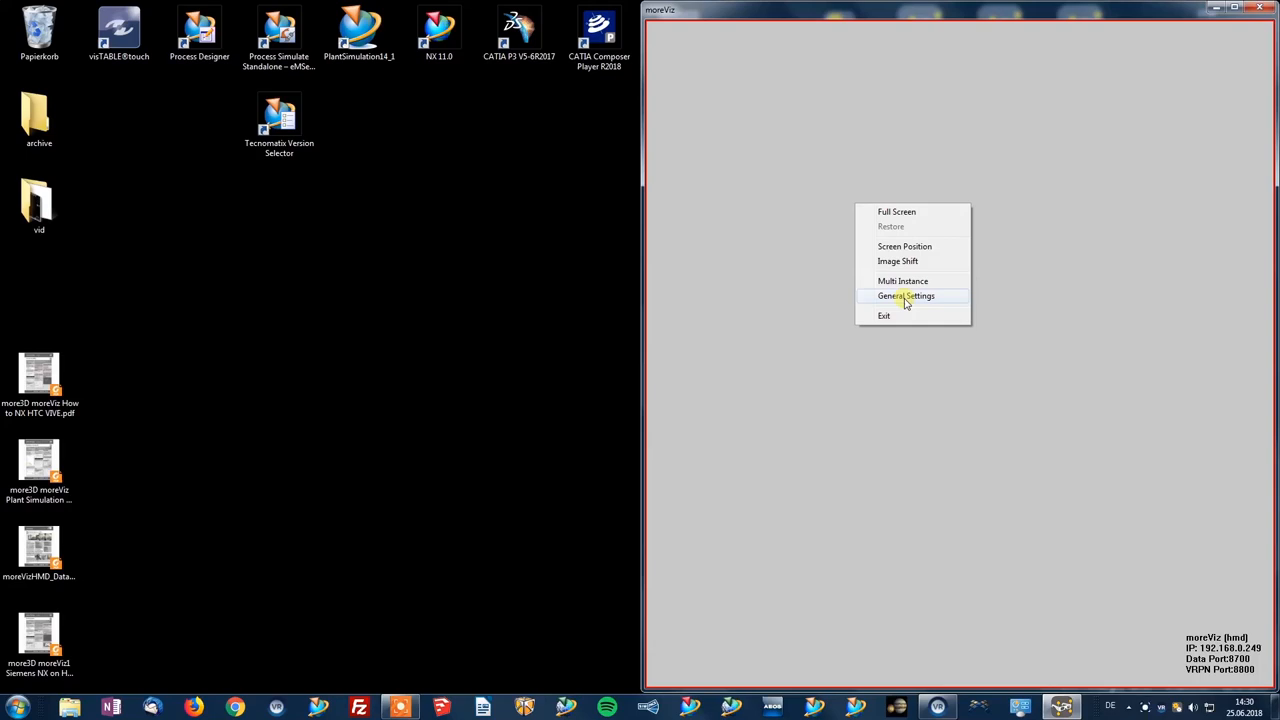
{"action": "left_click", "coordinate": [905, 295]}
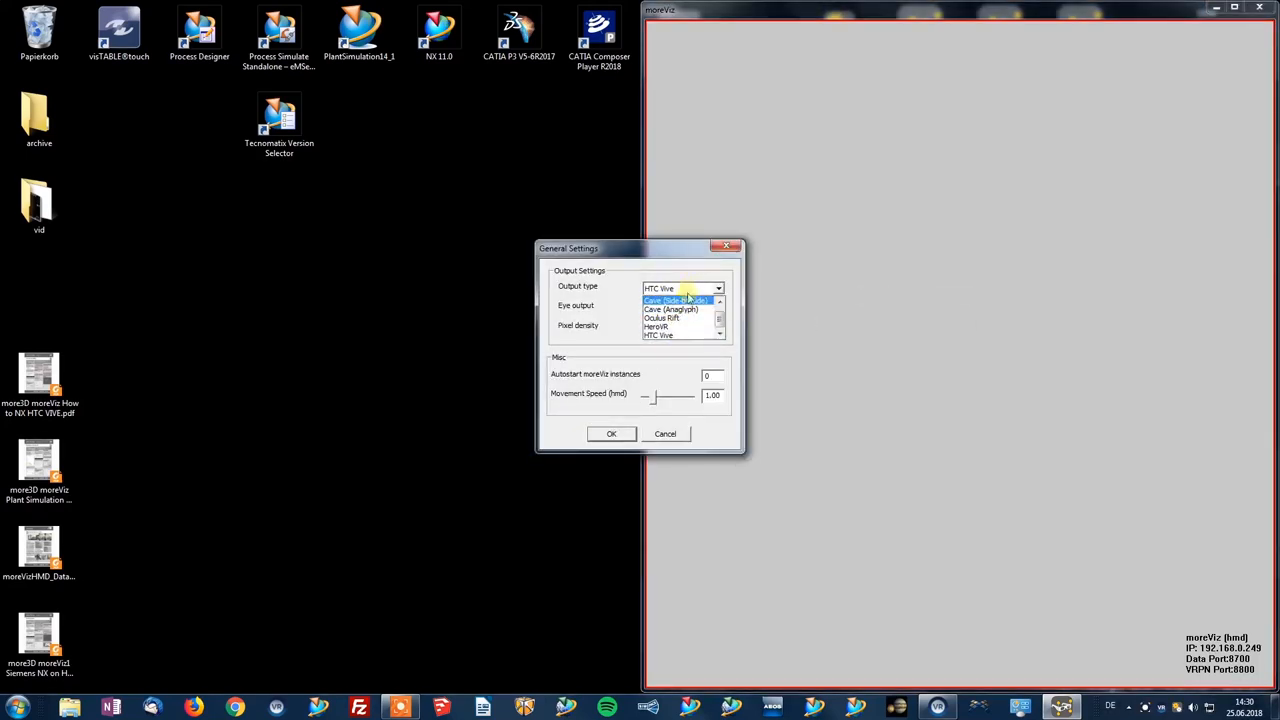
{"action": "mouse_move", "coordinate": [658, 335]}
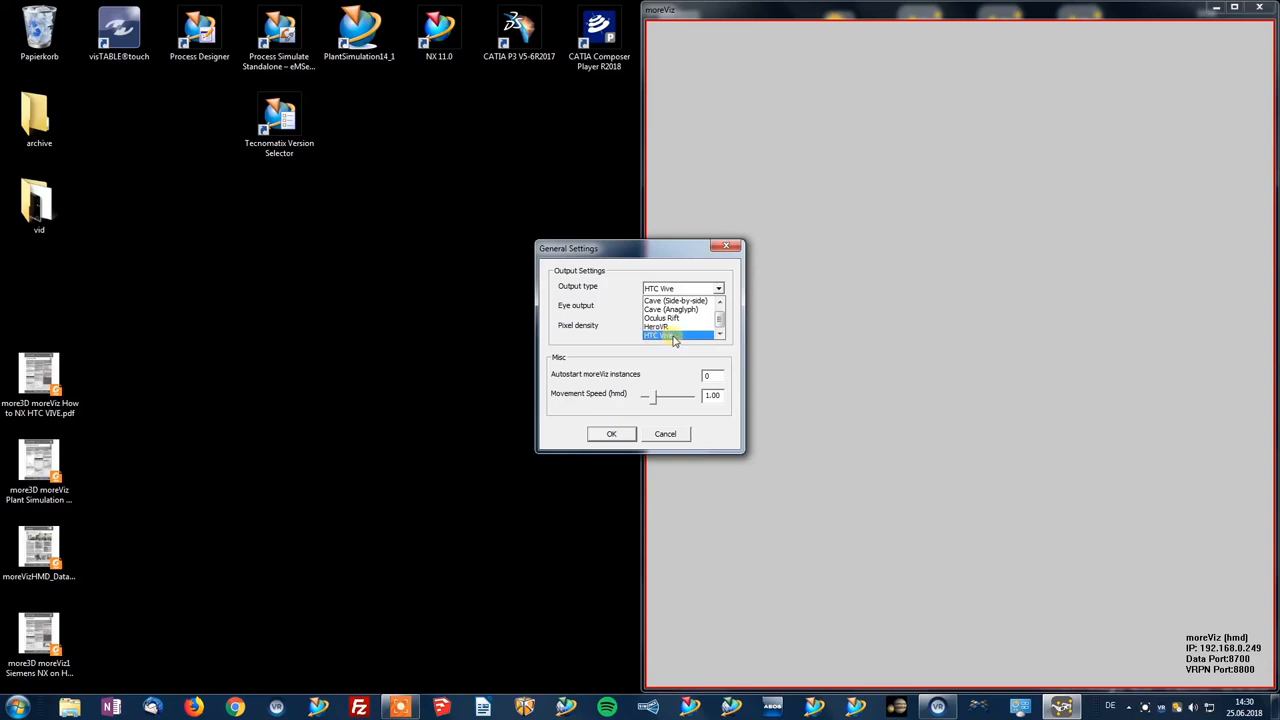
Step: Choose HTC Vive output with both eyes and confirm the settings
{"action": "left_click", "coordinate": [680, 335]}
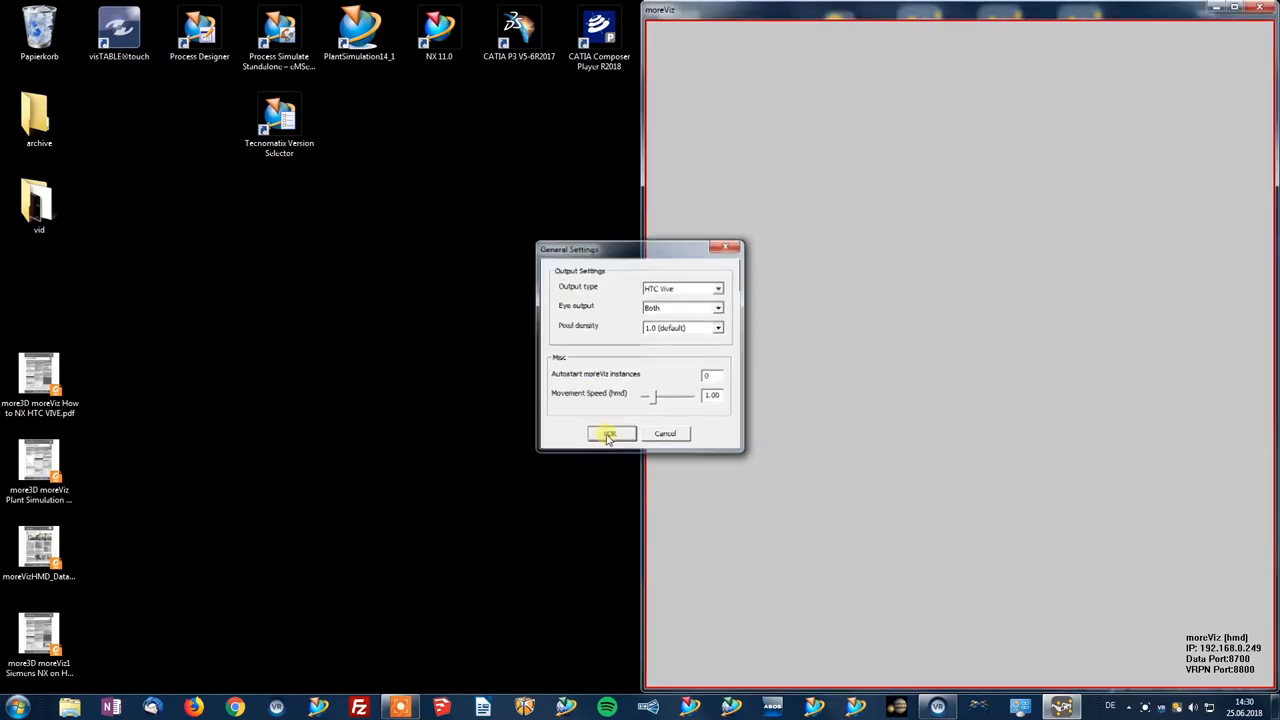
{"action": "left_click", "coordinate": [610, 433]}
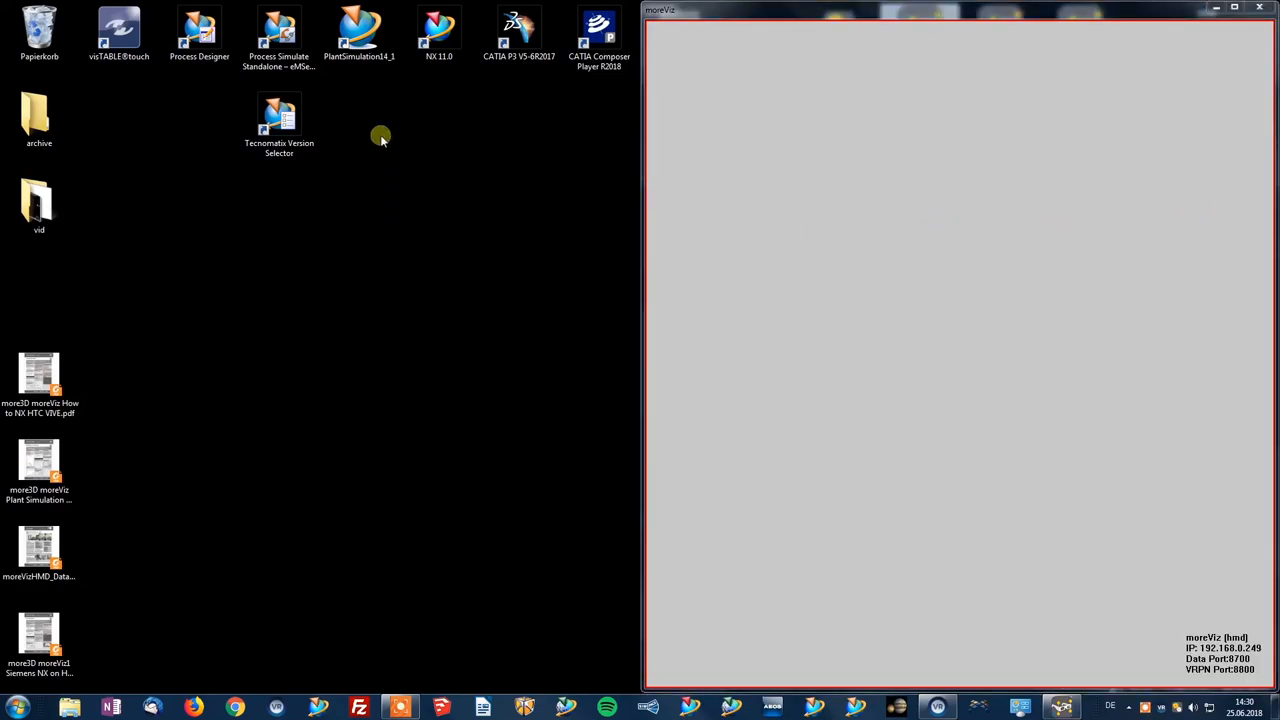
Step: Start Plant Simulation 14 and dismiss the product improvement prompt
{"action": "double_click", "coordinate": [359, 35]}
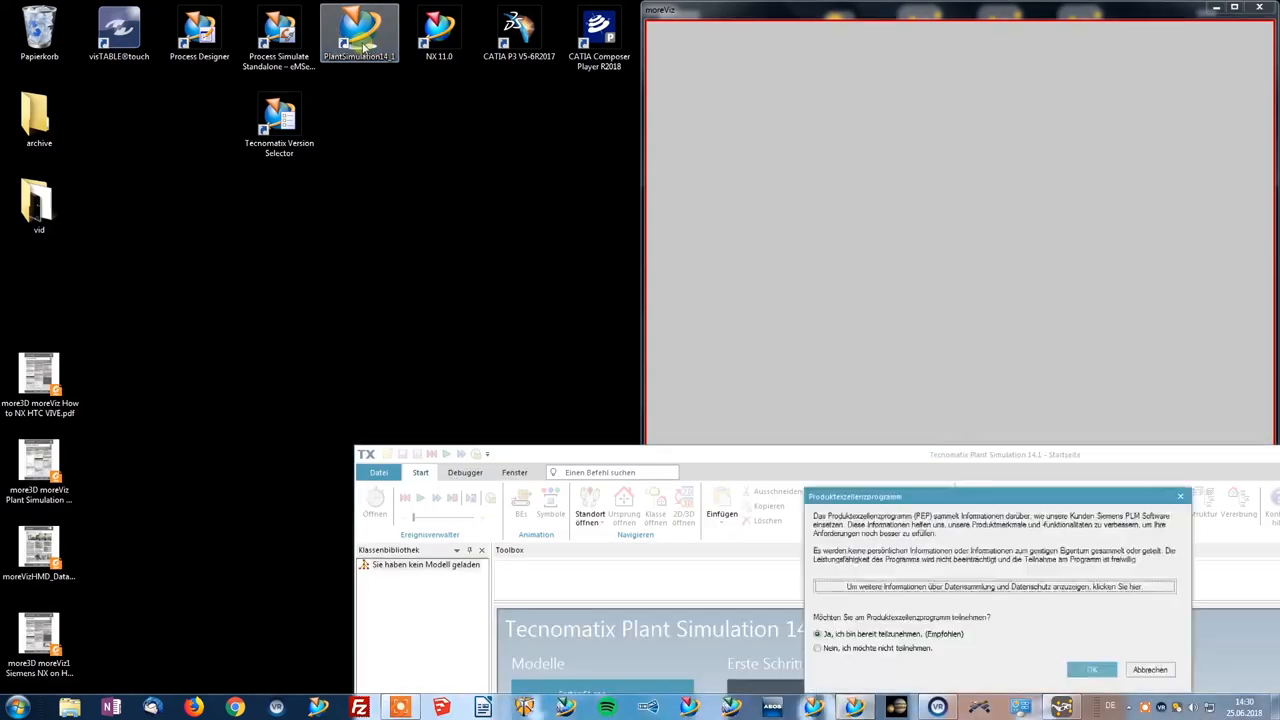
{"action": "left_click", "coordinate": [1091, 669]}
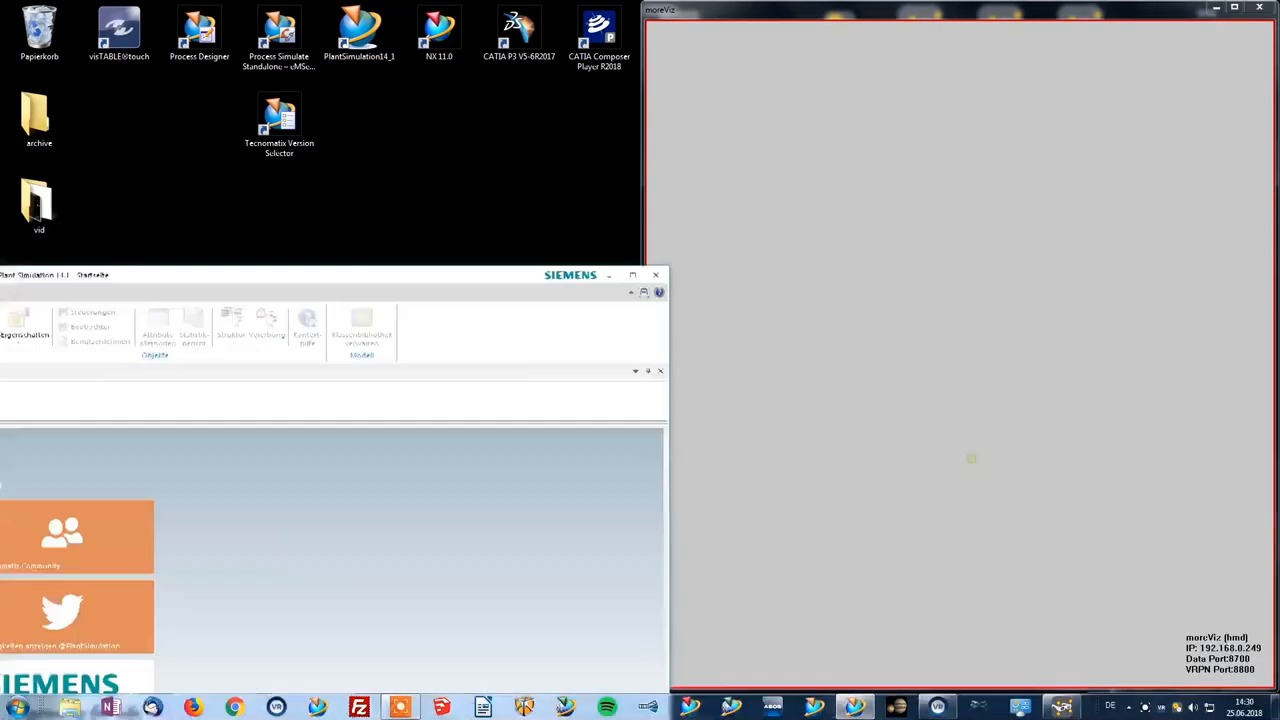
Step: In Datei > Voreinstellungen, confirm the 3D preference OpenGL Version 1.5
{"action": "left_click", "coordinate": [25, 25]}
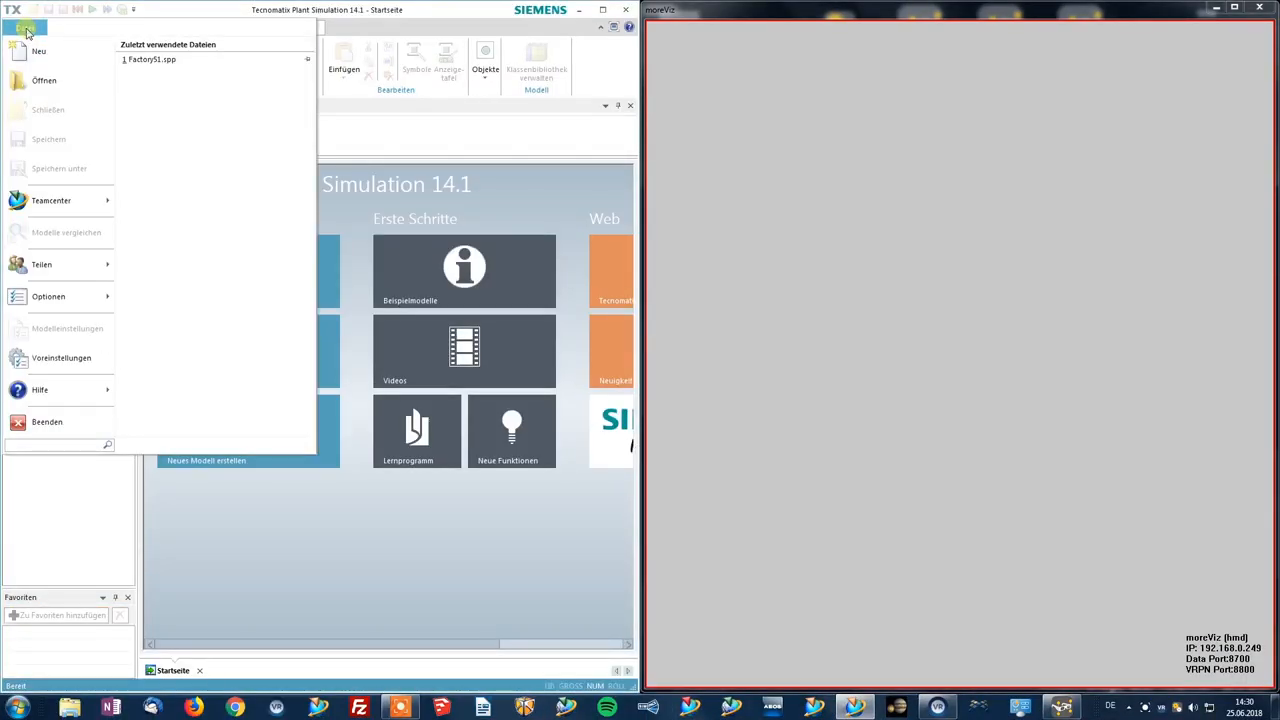
{"action": "mouse_move", "coordinate": [61, 358]}
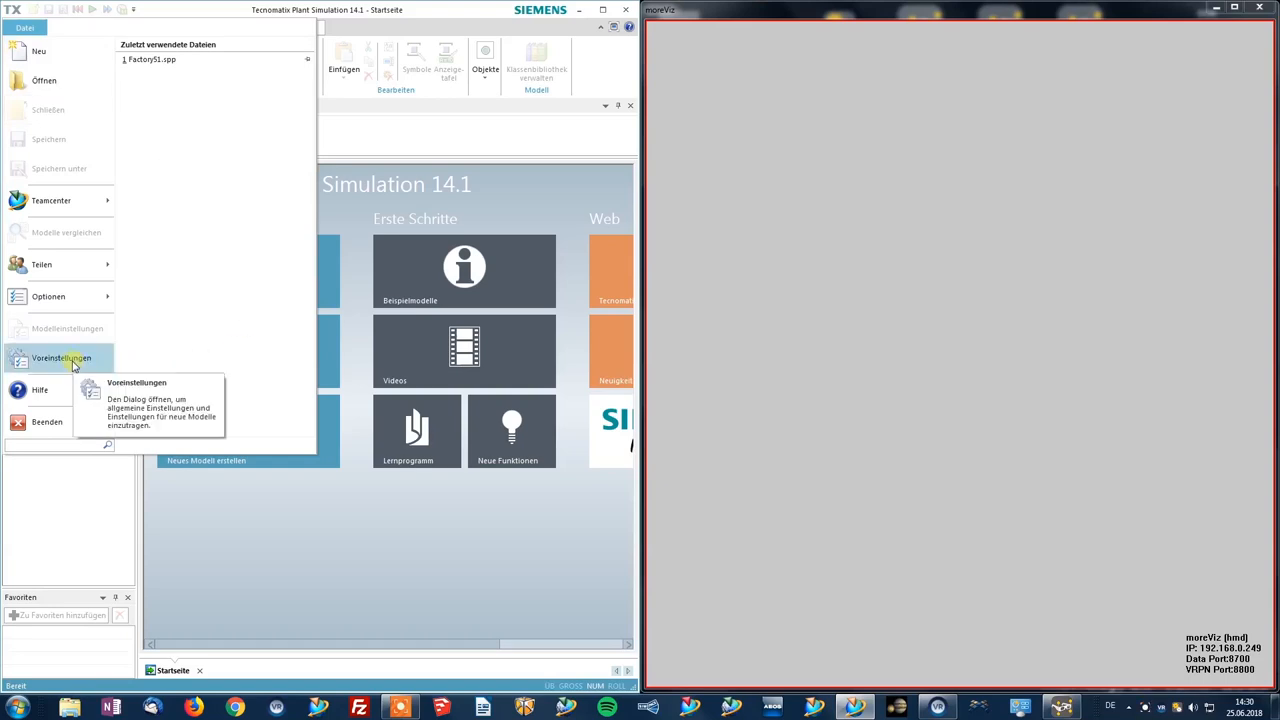
{"action": "left_click", "coordinate": [61, 358]}
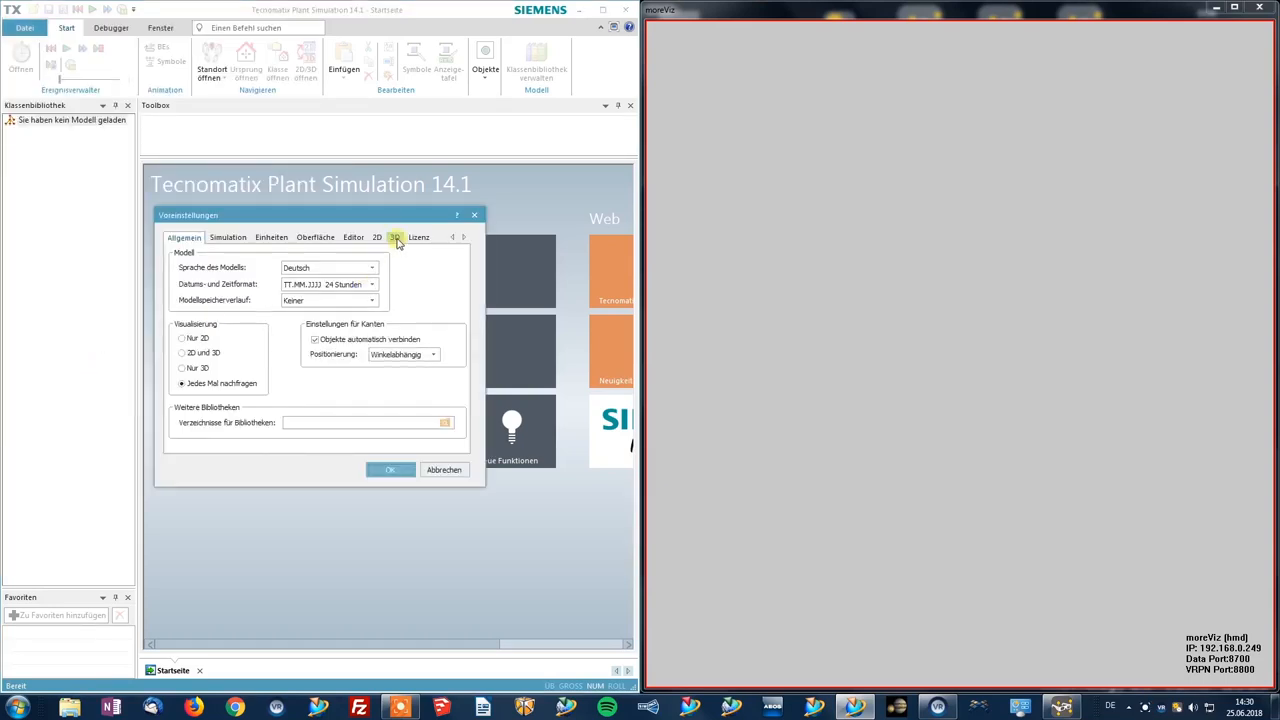
{"action": "left_click", "coordinate": [394, 237]}
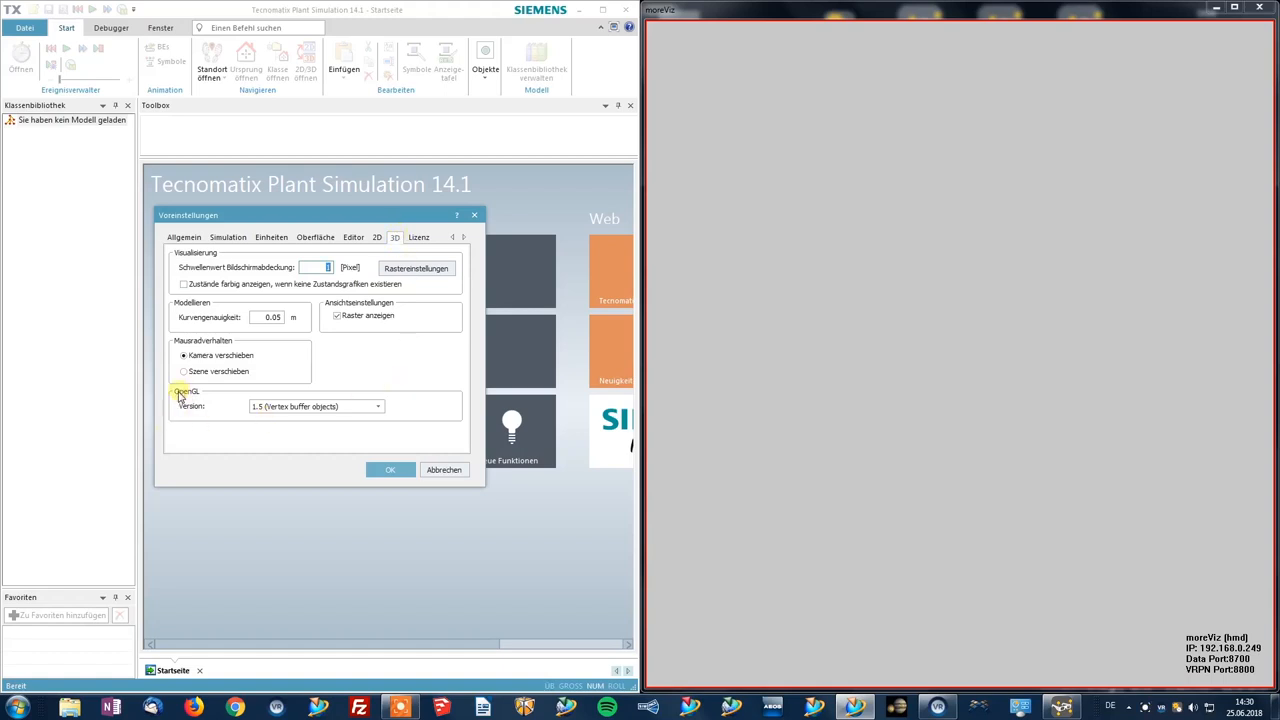
{"action": "mouse_move", "coordinate": [378, 430]}
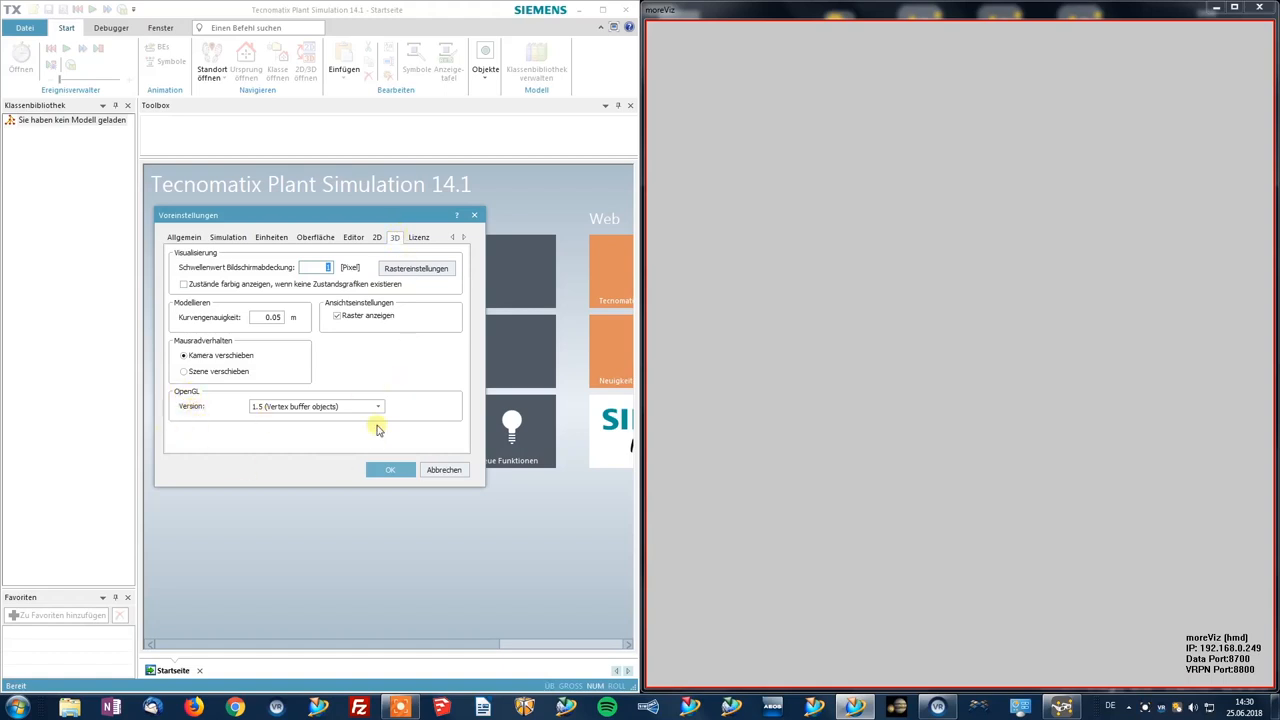
{"action": "left_click", "coordinate": [377, 406]}
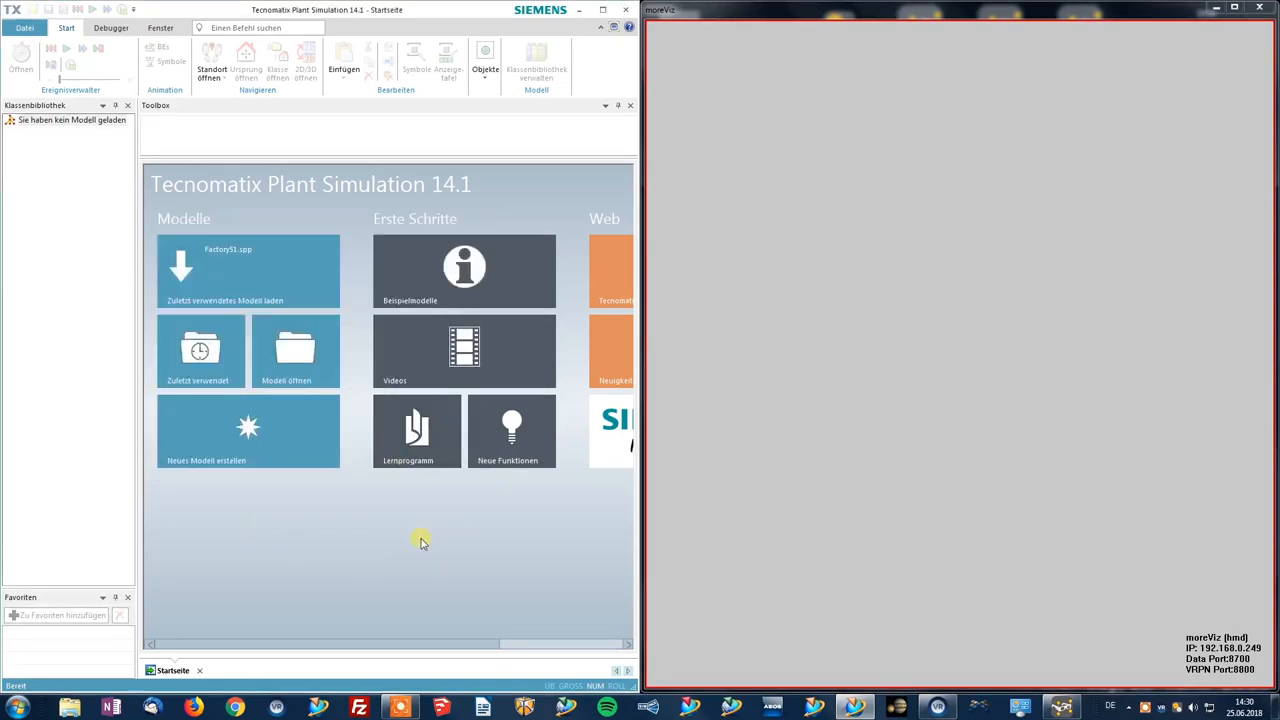
Step: Load the recently used Factory51.spp model so its 3D scene appears in moreViz
{"action": "left_click", "coordinate": [248, 270]}
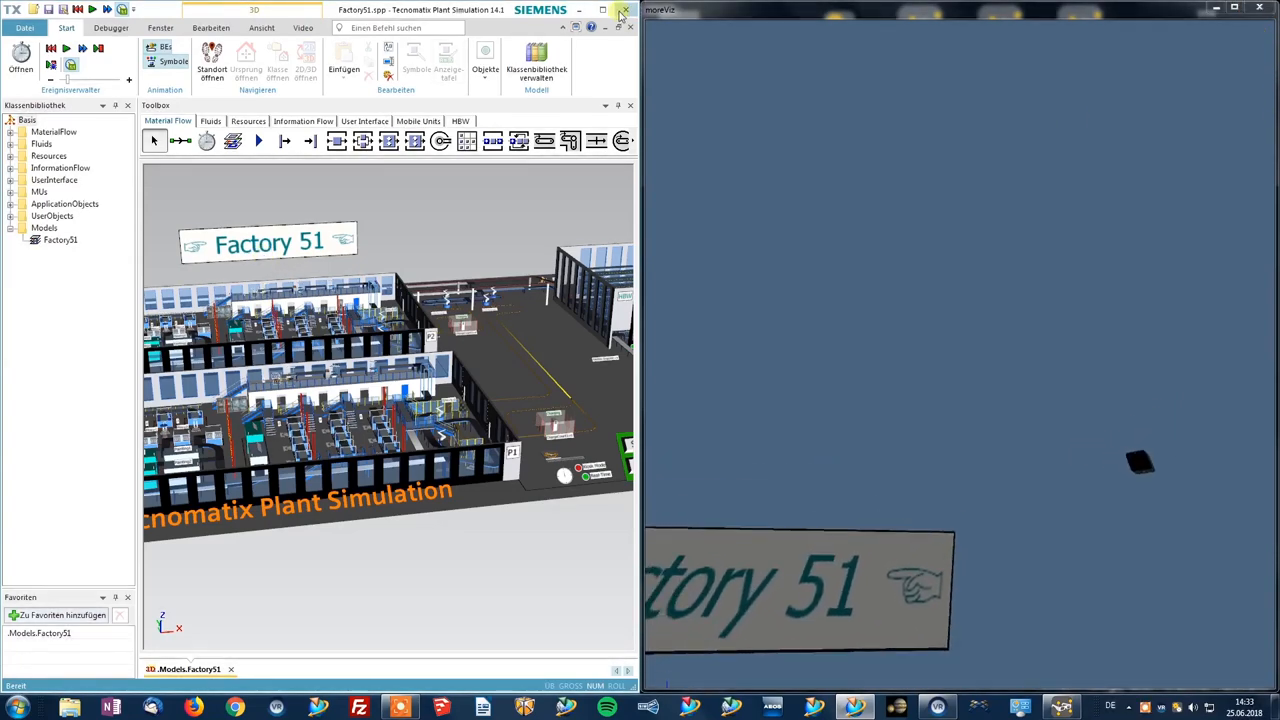
Step: Close Plant Simulation to reveal the NX 11 station assembly mirrored in moreViz
{"action": "left_click", "coordinate": [620, 10]}
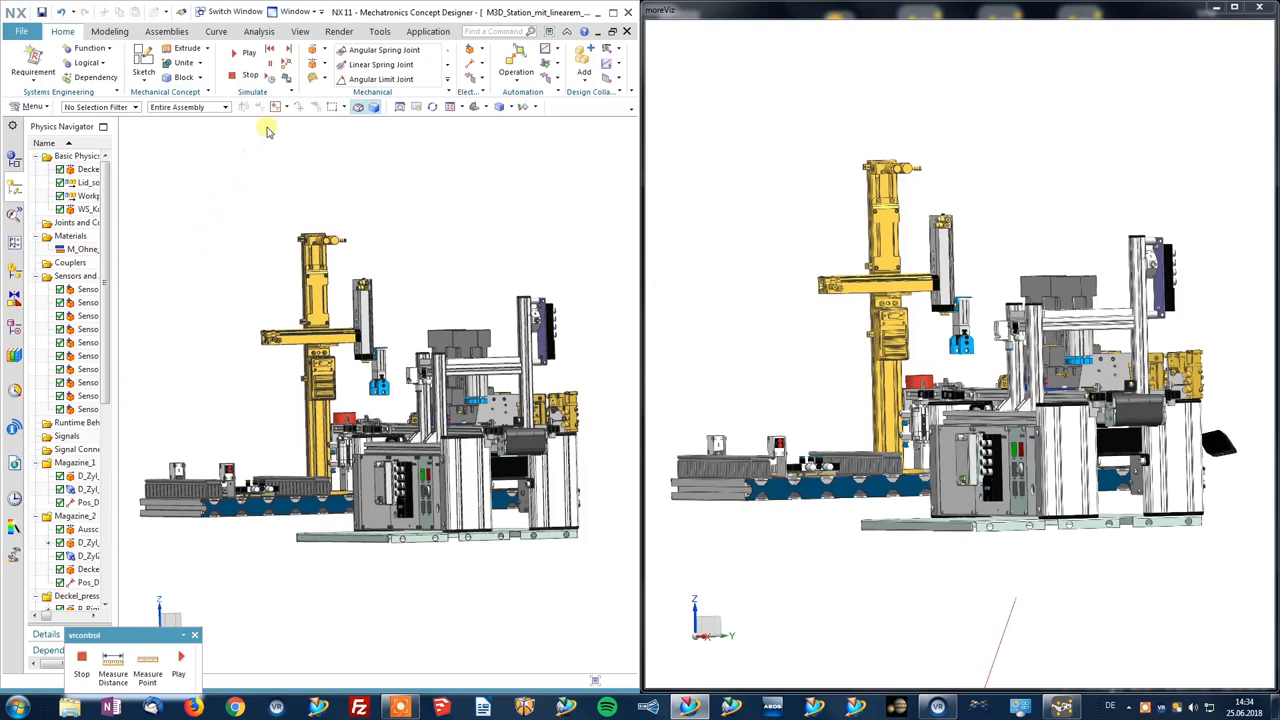
Step: Choose an isometric orientation from the View tab and rotate the station model
{"action": "left_click", "coordinate": [300, 31]}
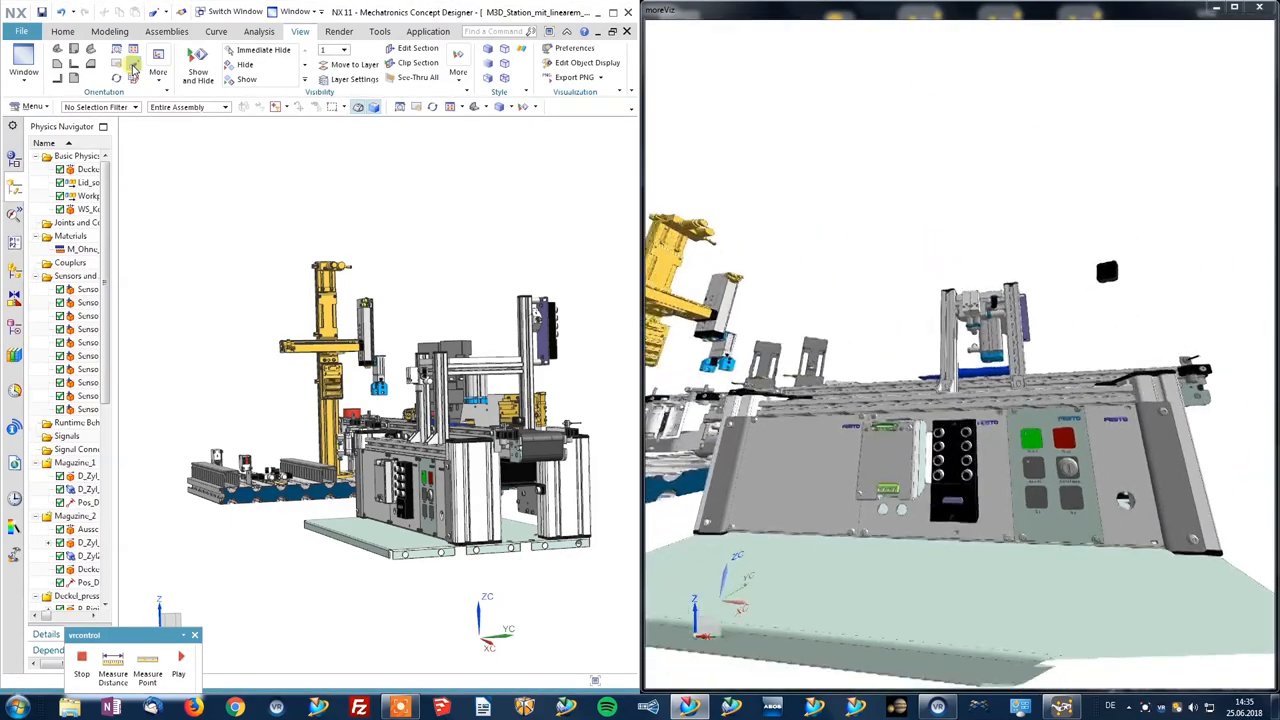
{"action": "left_click_drag", "start_coordinate": [950, 400], "coordinate": [950, 550]}
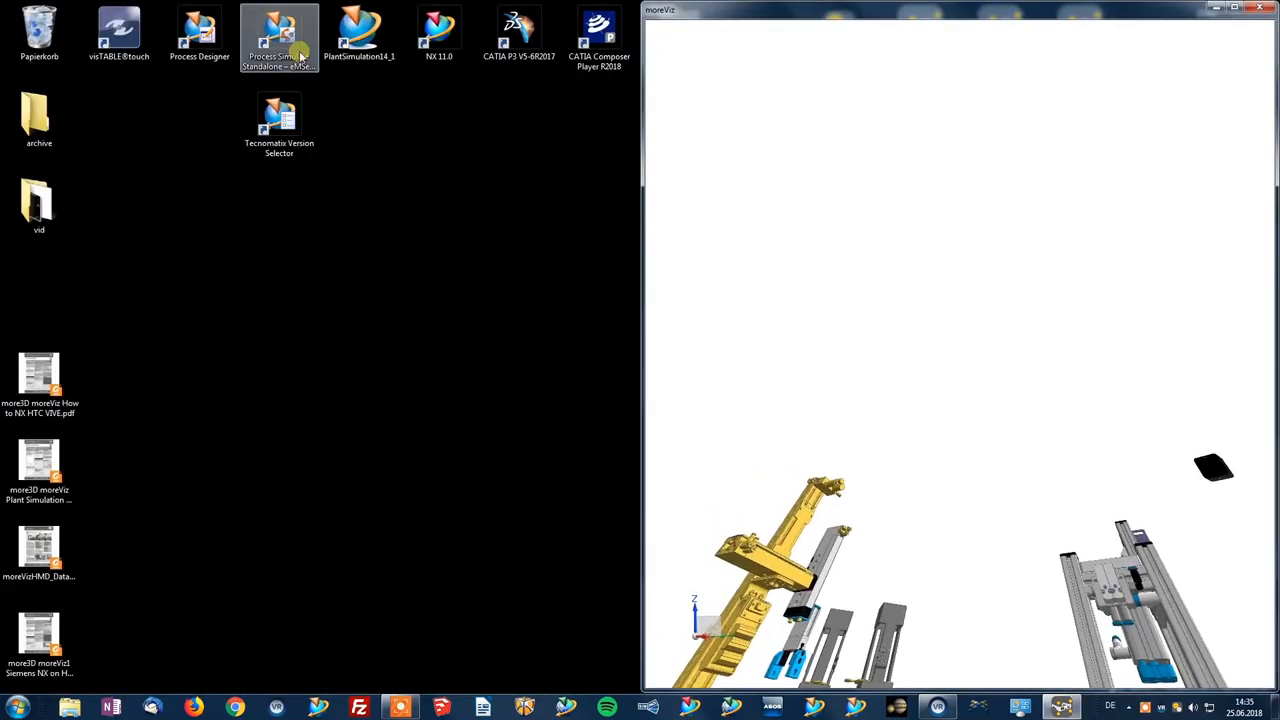
Step: Locate Process Simulate's folder and add Tune.exe as the application to enable
{"action": "right_click", "coordinate": [279, 37]}
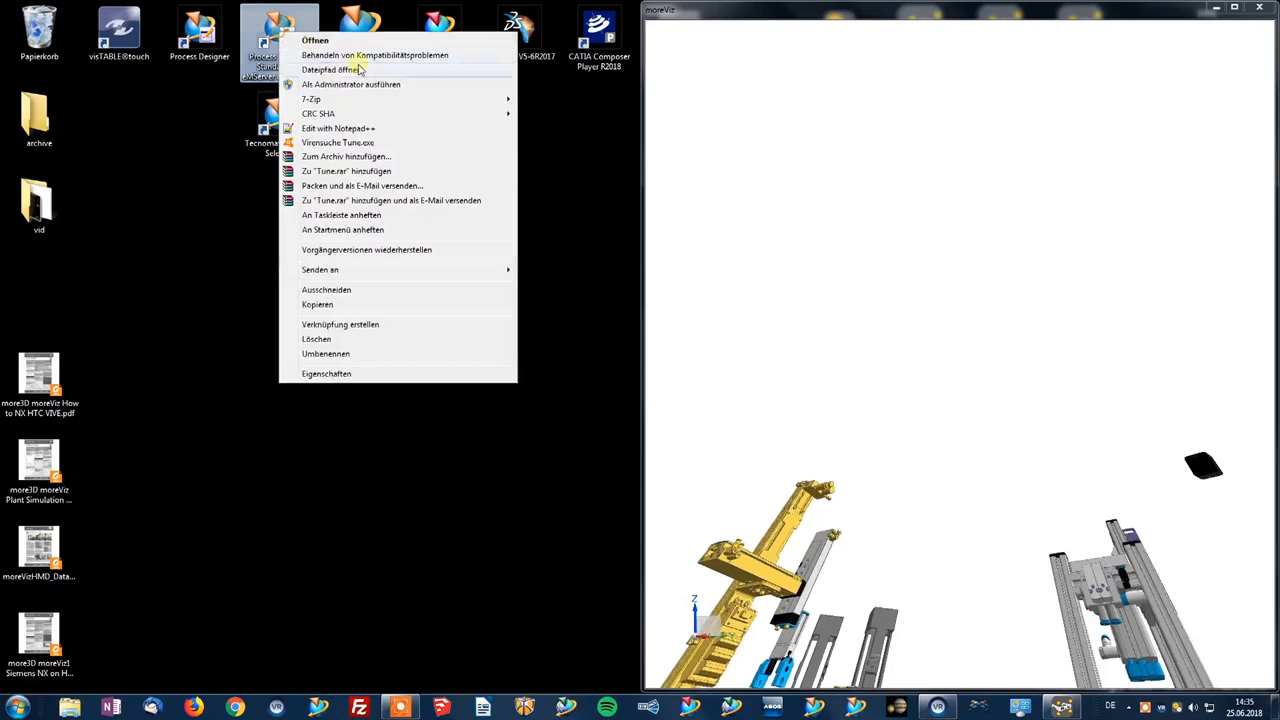
{"action": "left_click", "coordinate": [326, 373]}
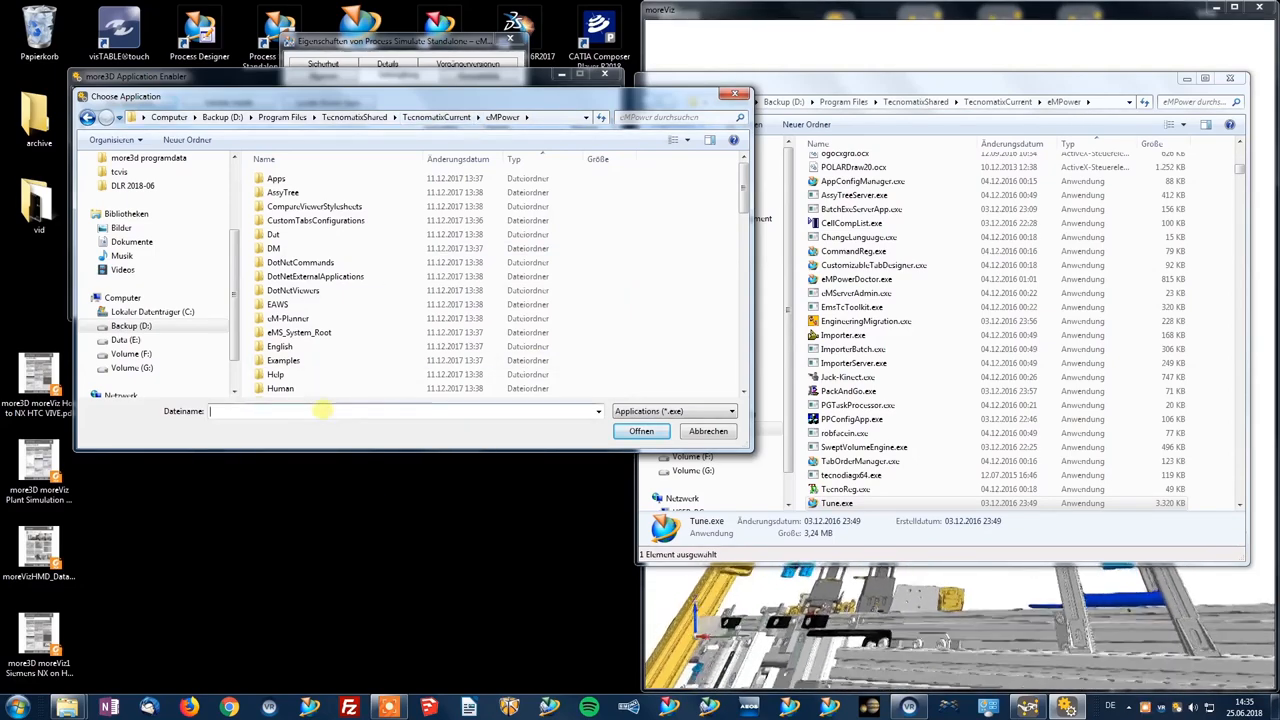
{"action": "type", "text": "tune"}
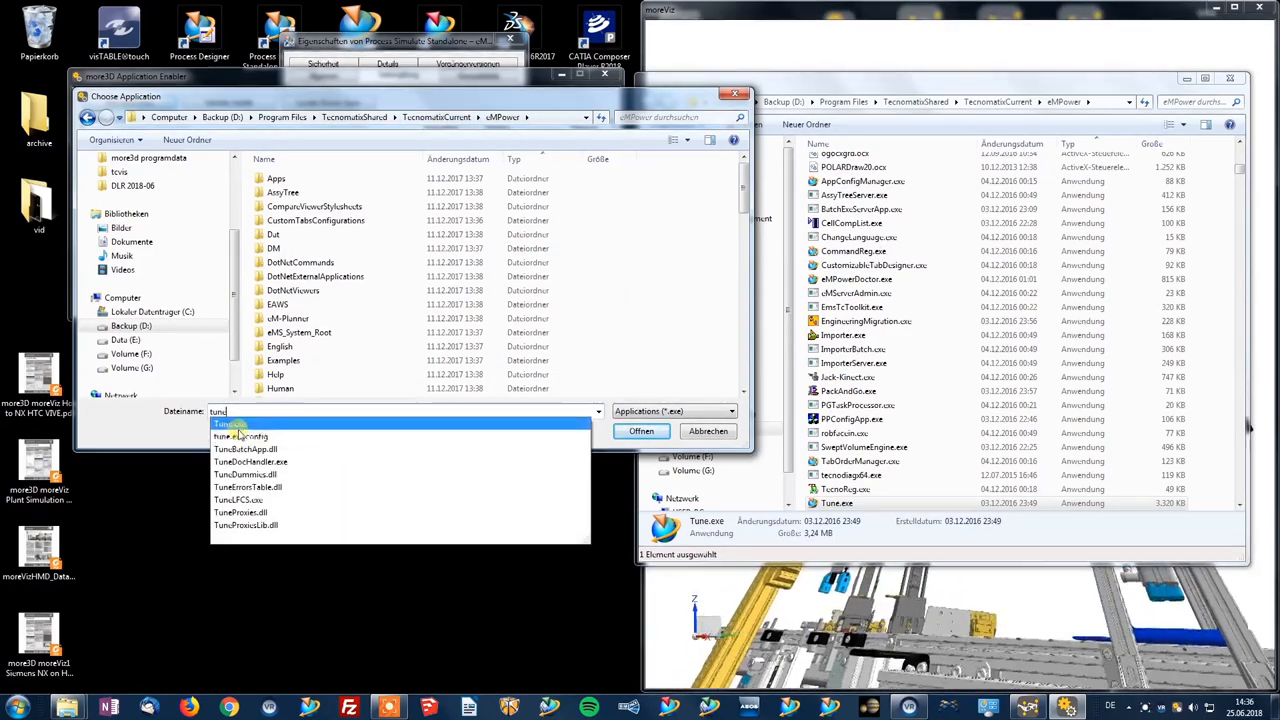
{"action": "left_click", "coordinate": [641, 430]}
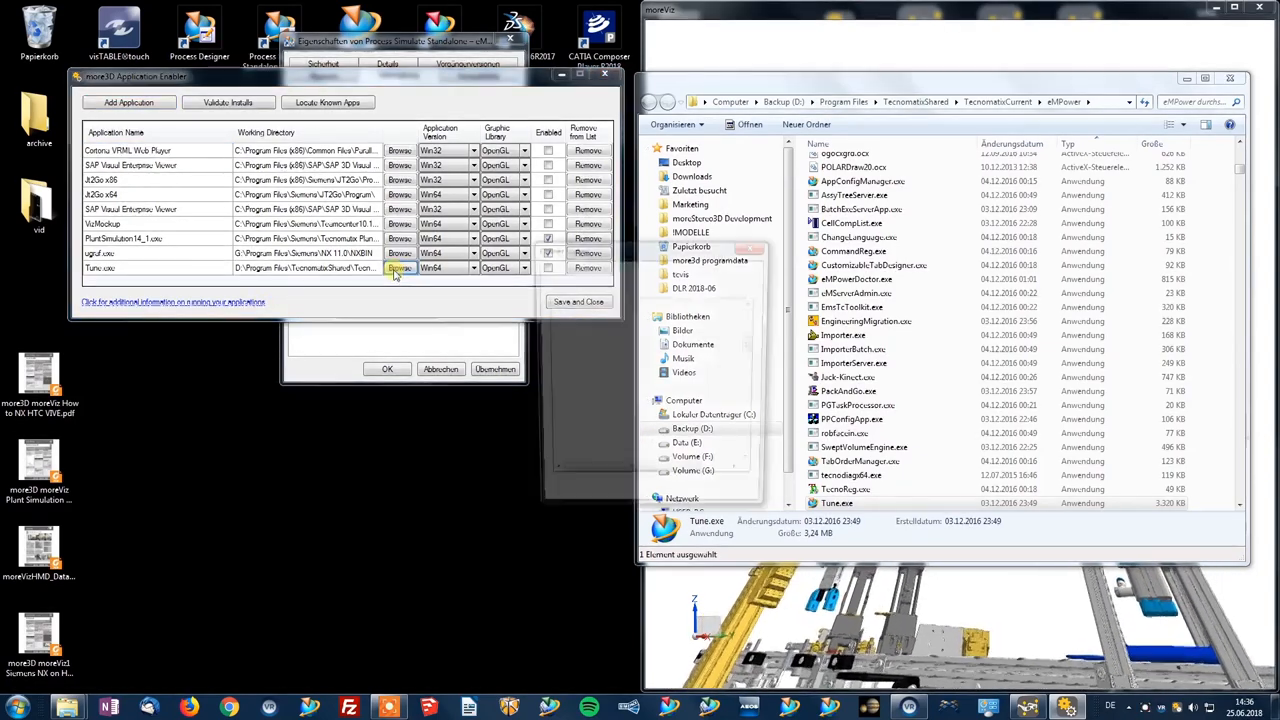
Step: Set NewWorld as Tune.exe's working directory in the Application Enabler
{"action": "left_click", "coordinate": [399, 268]}
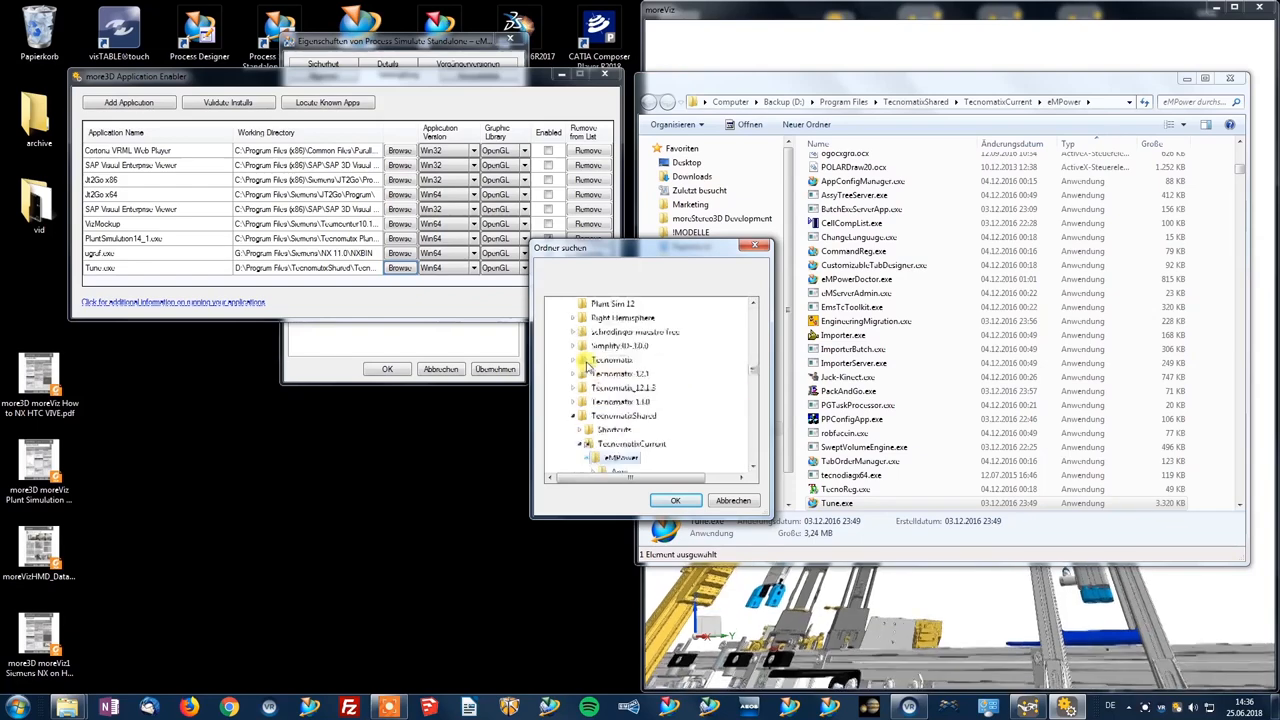
{"action": "scroll", "scroll_direction": "down", "scroll_amount": 3}
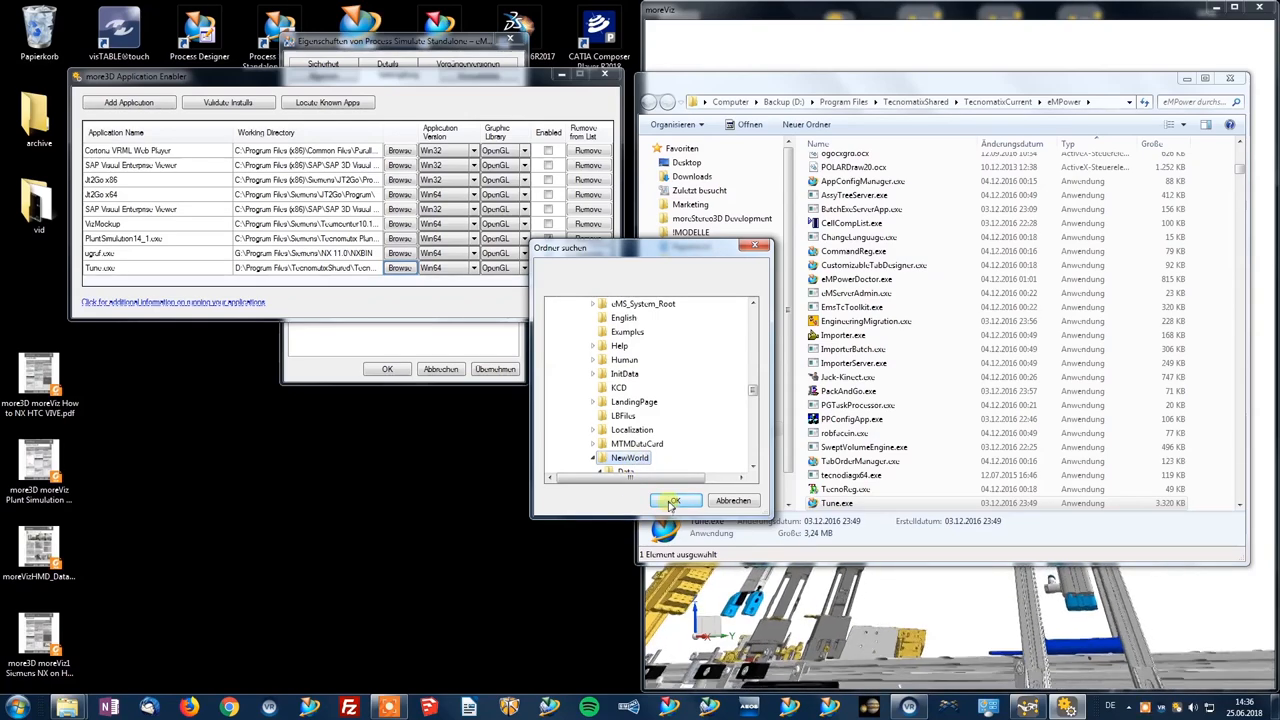
{"action": "left_click", "coordinate": [675, 500]}
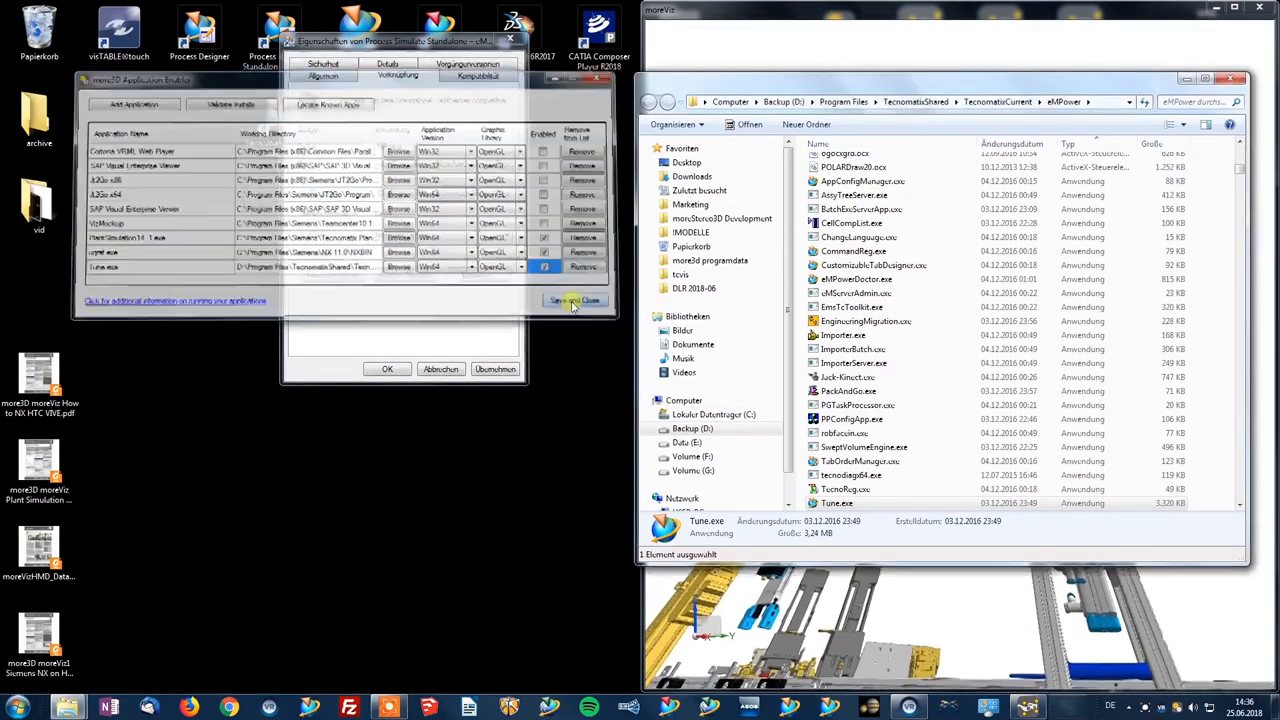
Step: Save the enabled applications and launch Process Simulate Standalone from the desktop
{"action": "left_click", "coordinate": [573, 301]}
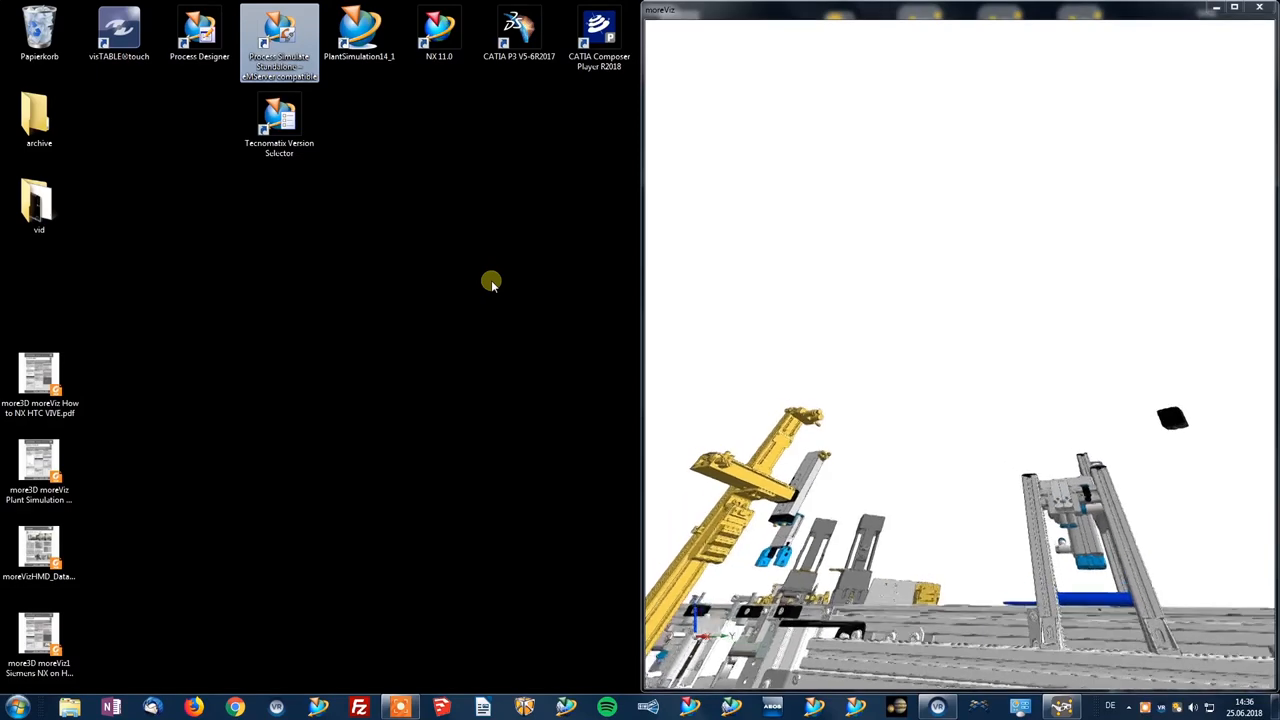
{"action": "double_click", "coordinate": [279, 40]}
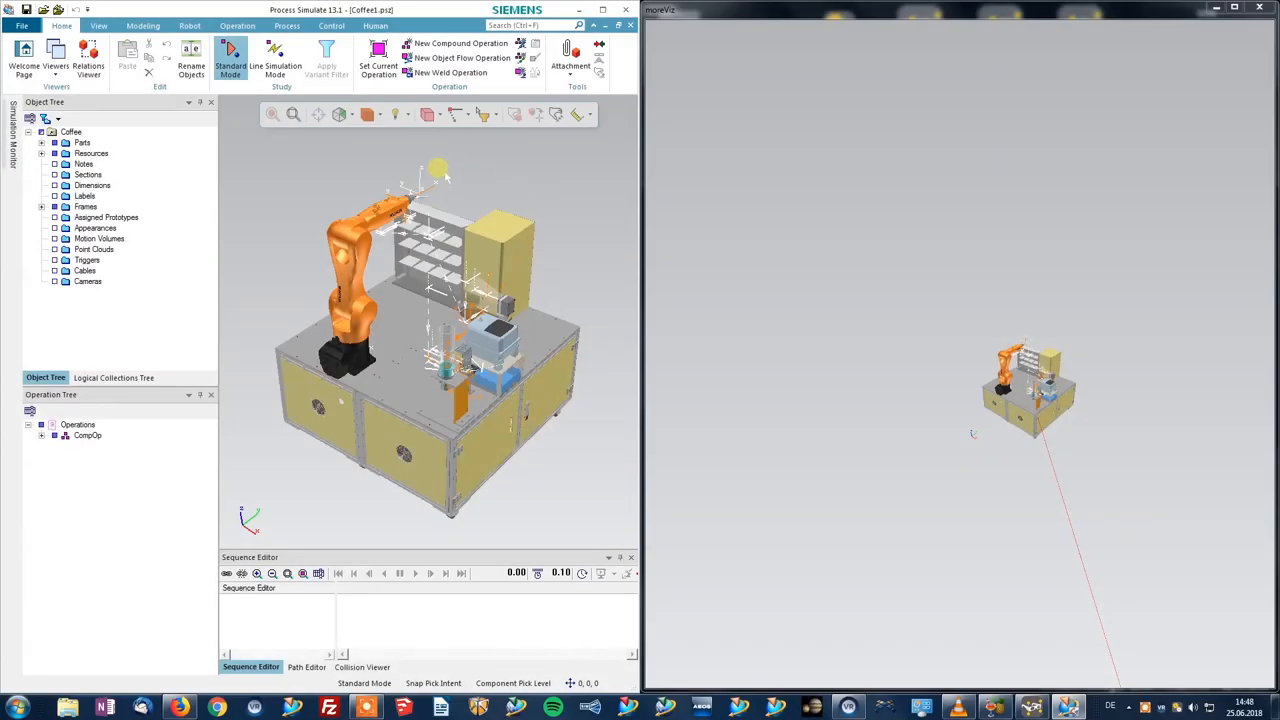
Step: Keep OpenGL acceleration at V1.5 vertex buffer objects in Performance options, then go to the View settings
{"action": "left_click", "coordinate": [22, 25]}
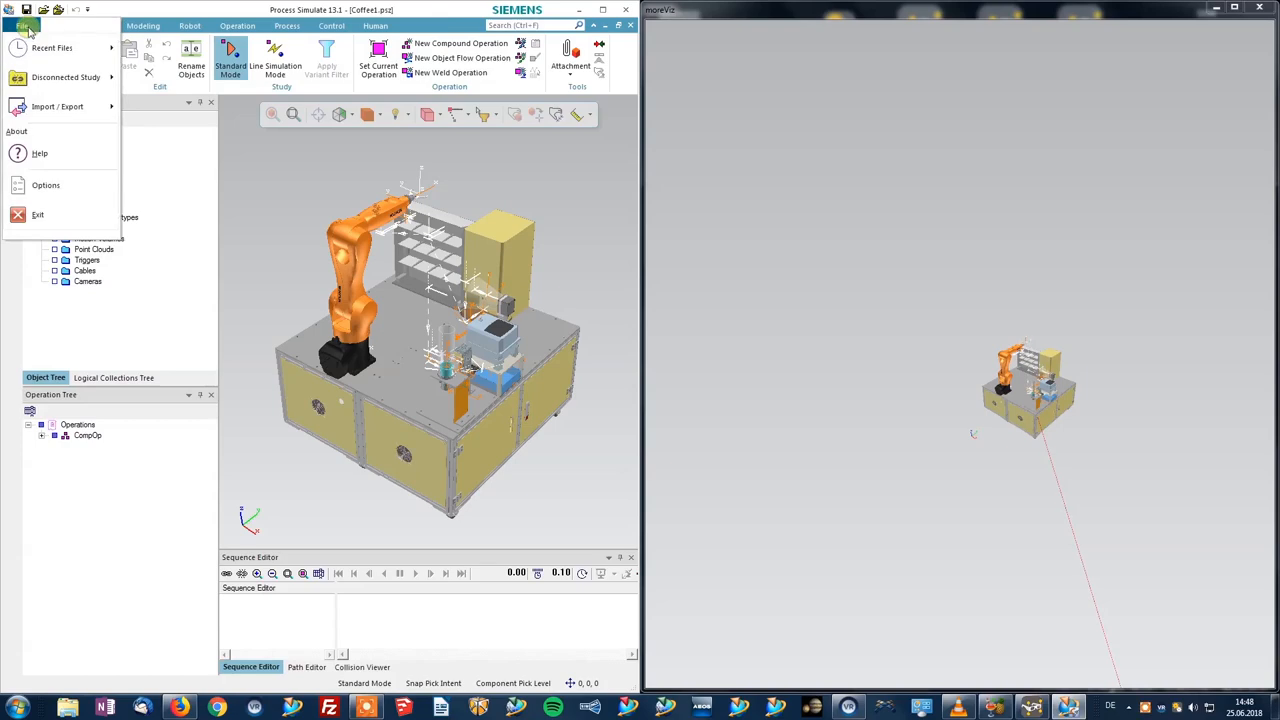
{"action": "left_click", "coordinate": [61, 25]}
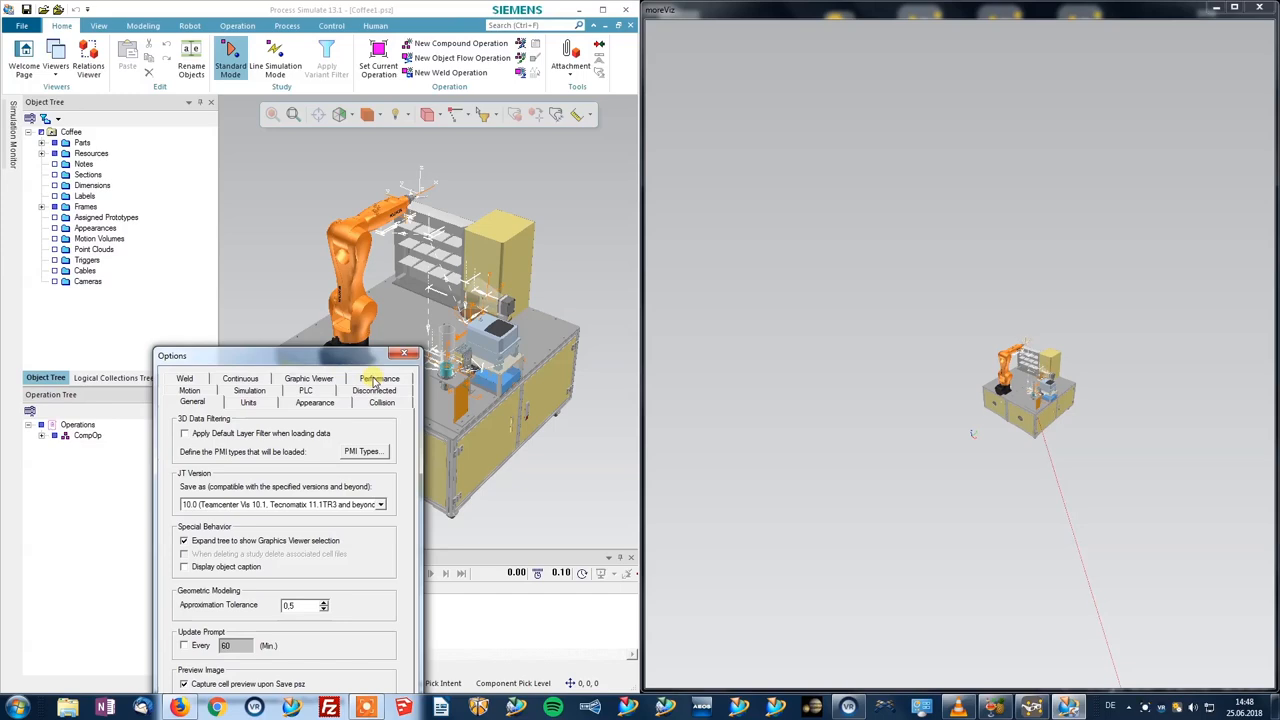
{"action": "left_click", "coordinate": [378, 378]}
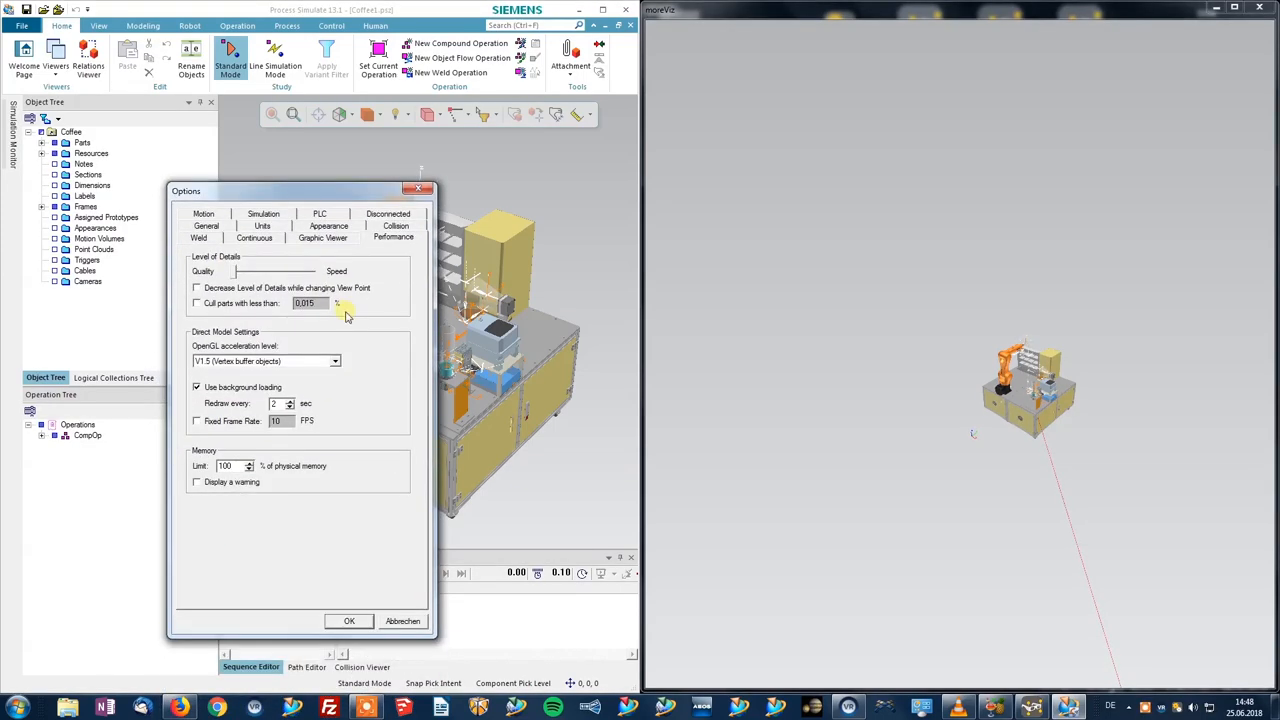
{"action": "left_click", "coordinate": [335, 361]}
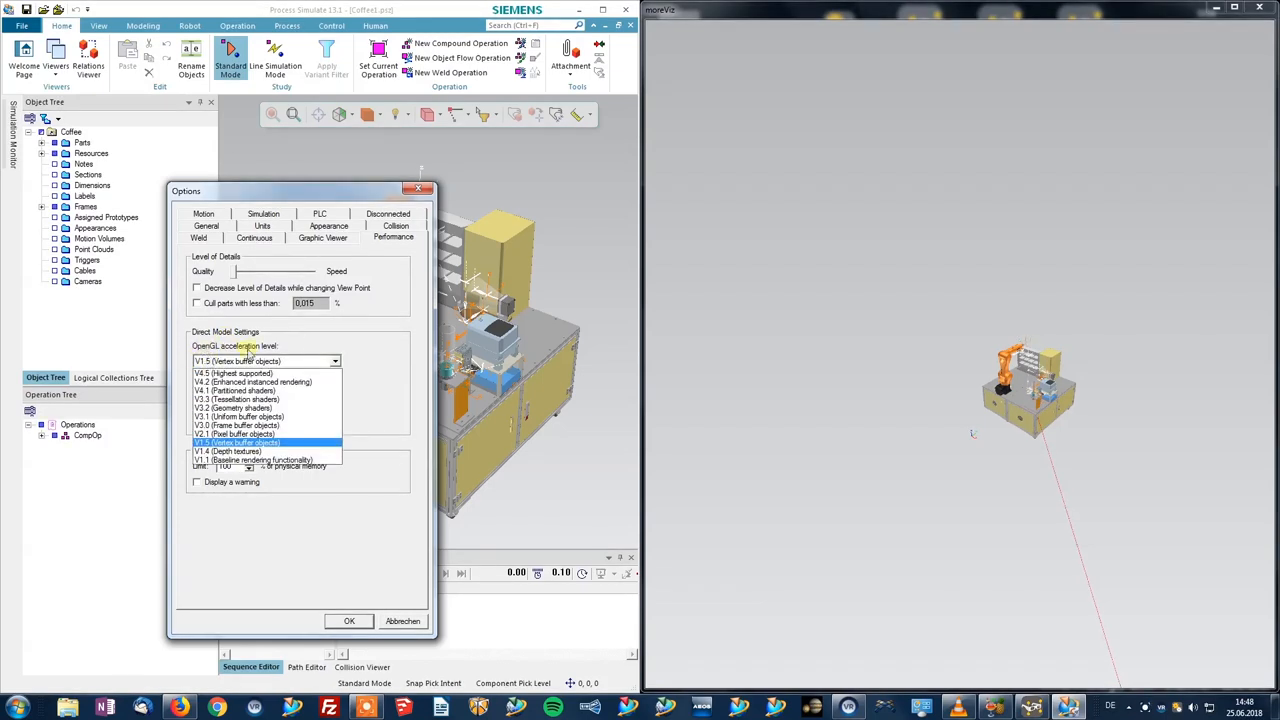
{"action": "mouse_move", "coordinate": [230, 450]}
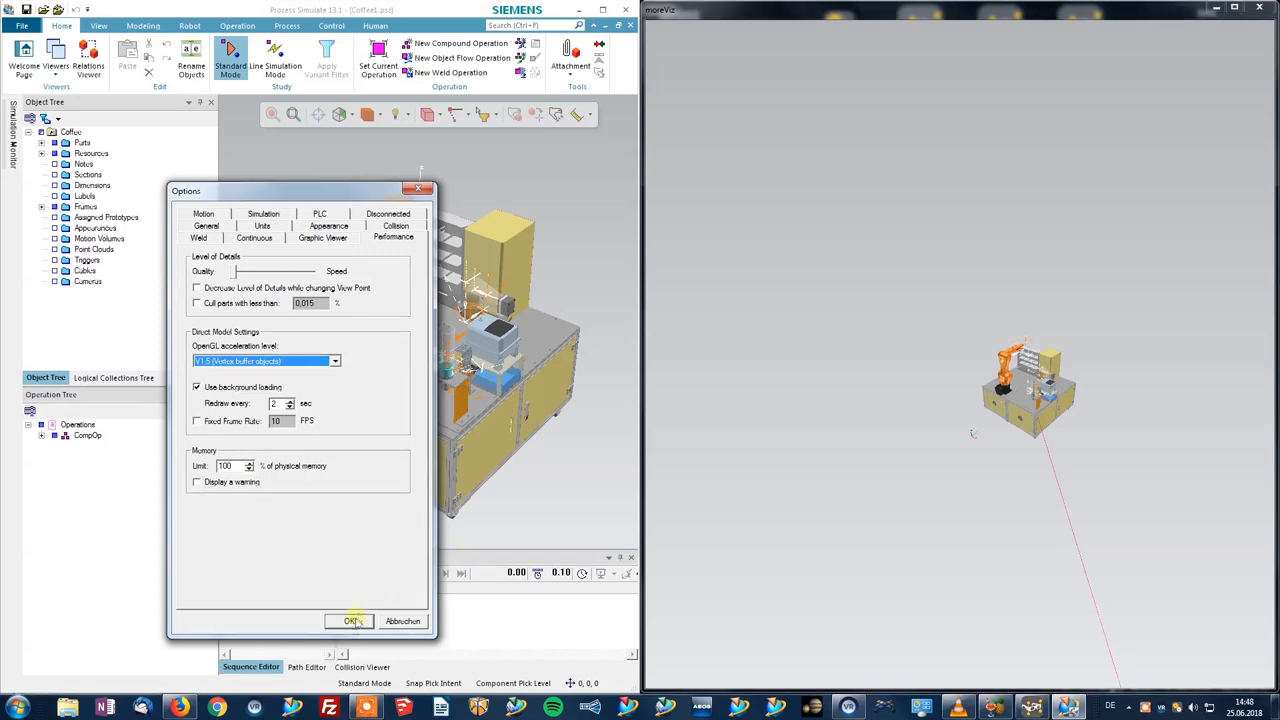
{"action": "left_click", "coordinate": [351, 621]}
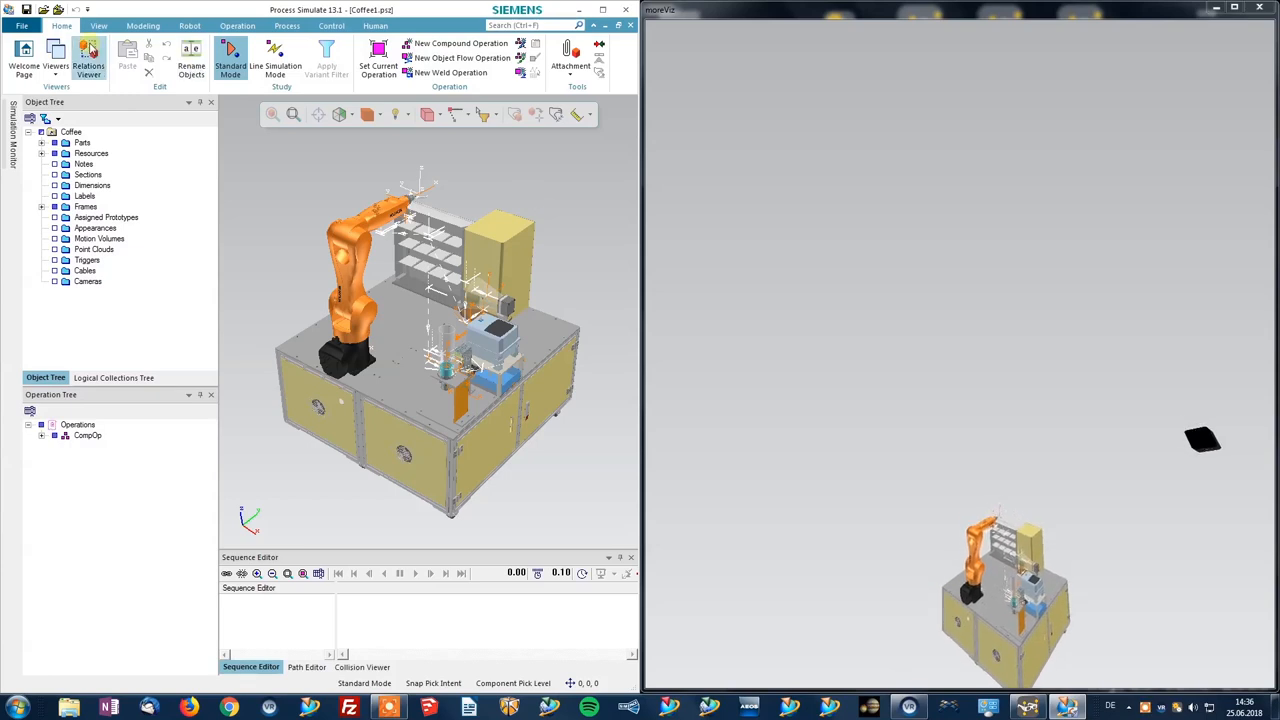
{"action": "left_click", "coordinate": [98, 25]}
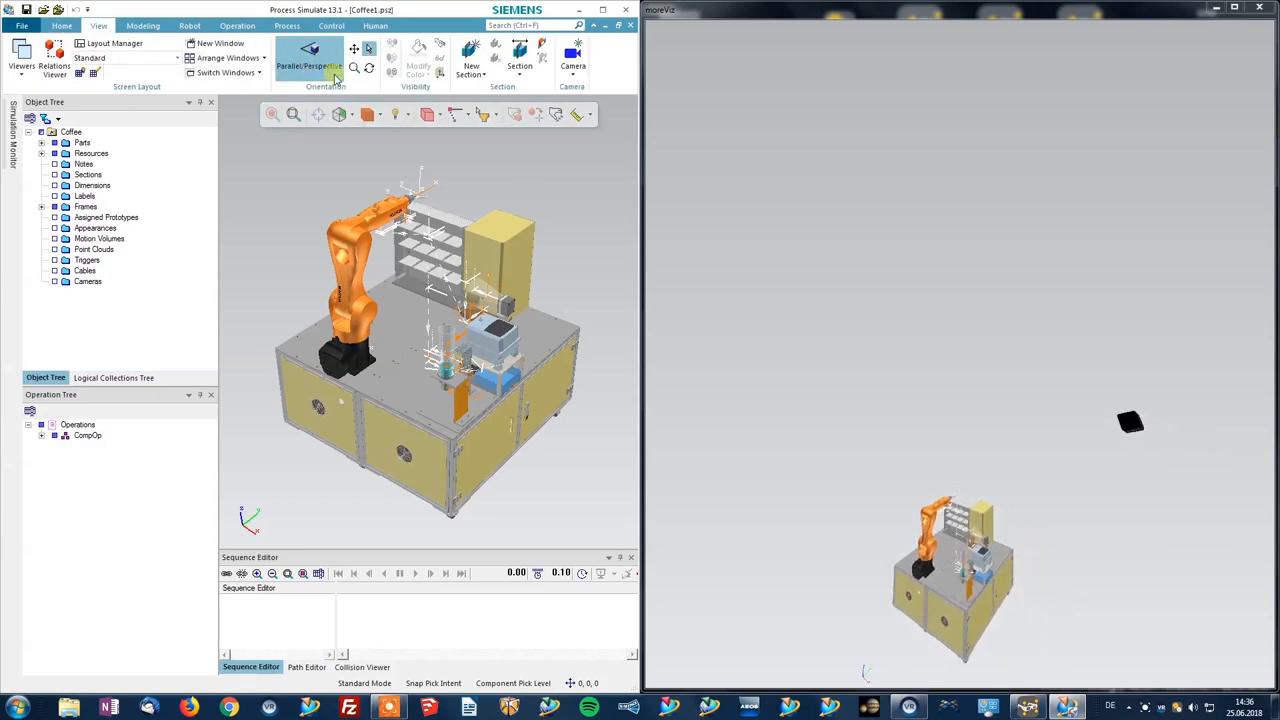
{"action": "mouse_move", "coordinate": [310, 66]}
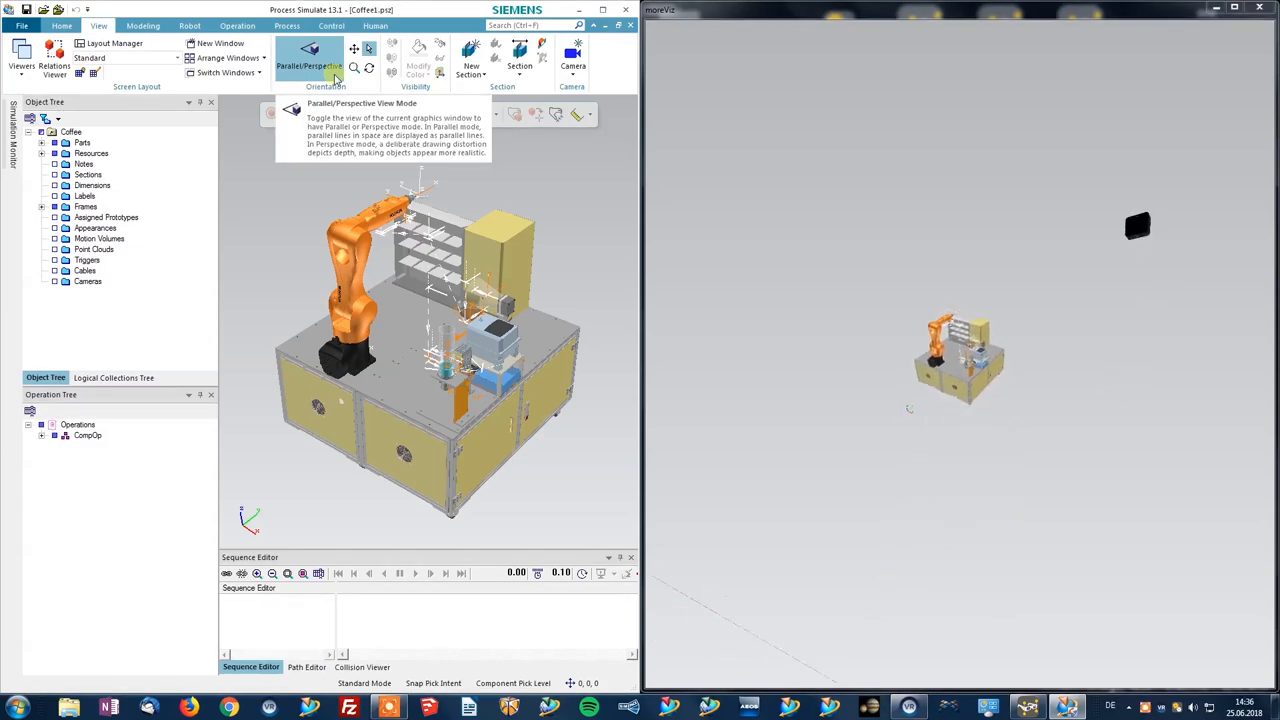